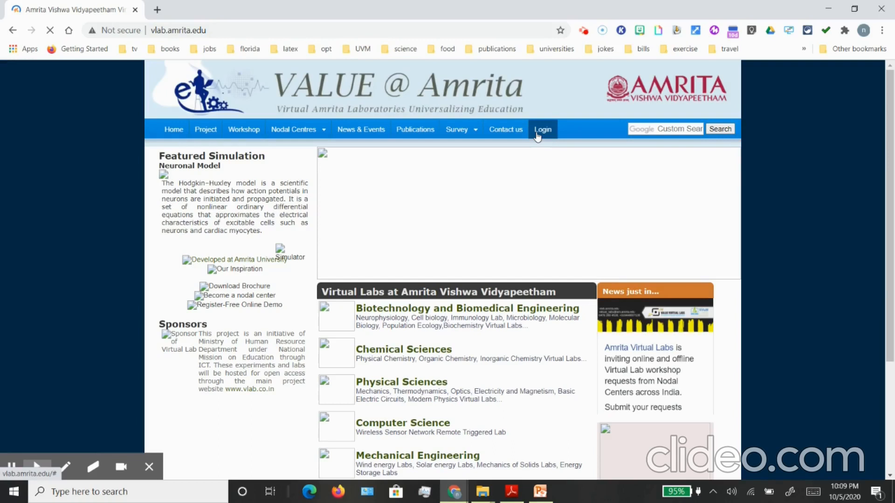
Step: Search Google for 'amrita virtual lab' from a new tab via the 'amrita' suggestion
left_click(156, 9)
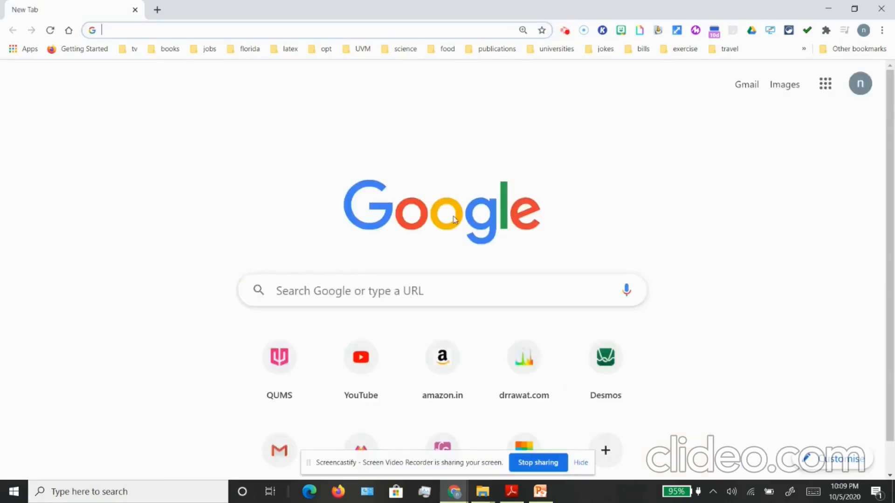
type("a")
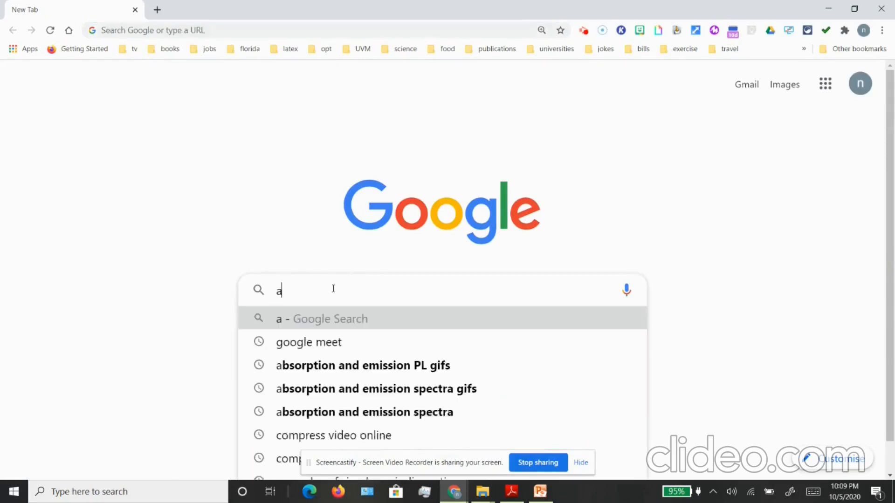
type("mrita")
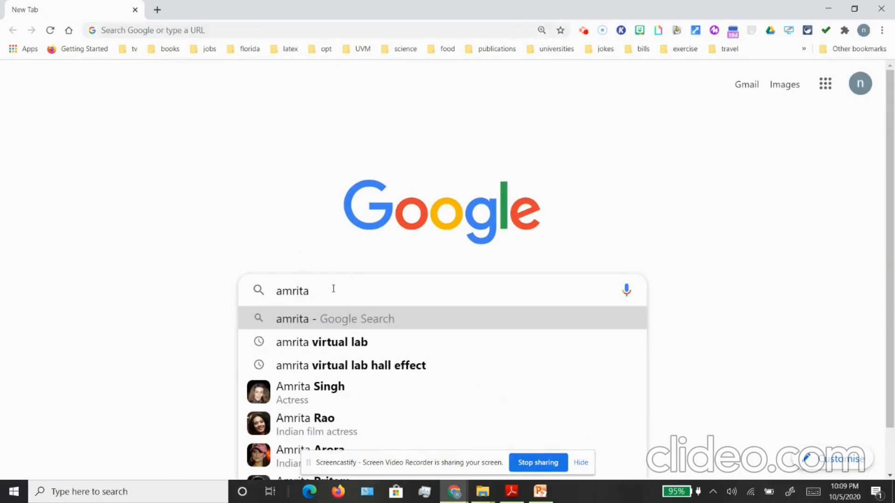
left_click(322, 342)
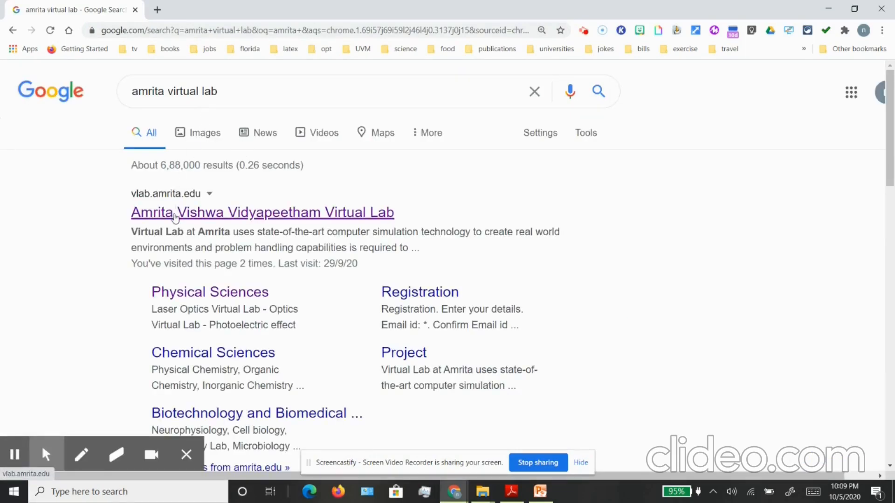
Step: Enter the Amrita Vishwa Vidyapeetham Virtual Lab site and go to its Login page
left_click(262, 211)
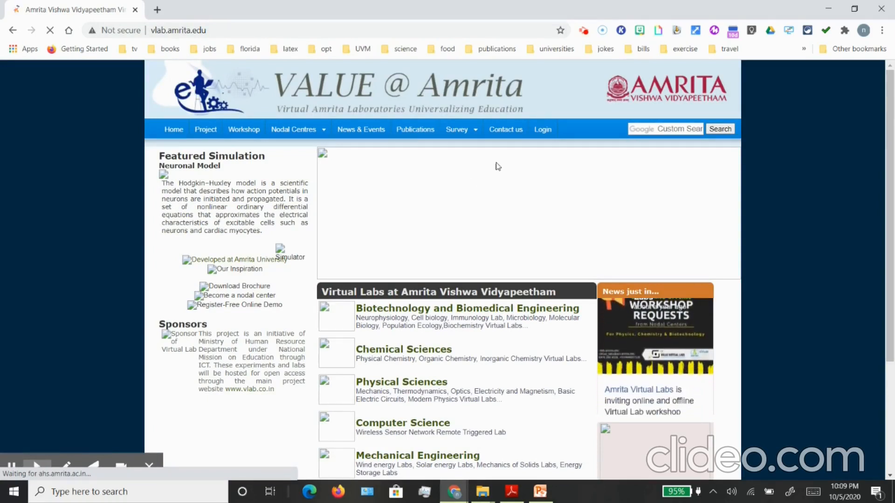
left_click(542, 129)
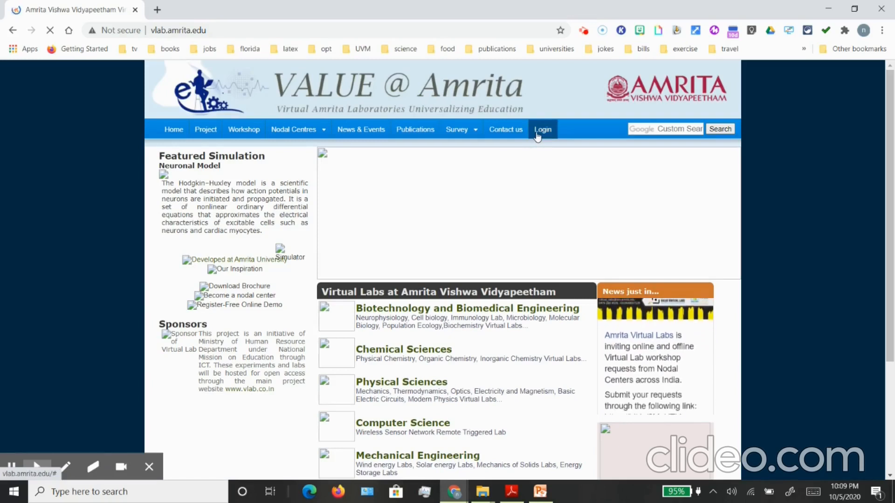
left_click(542, 129)
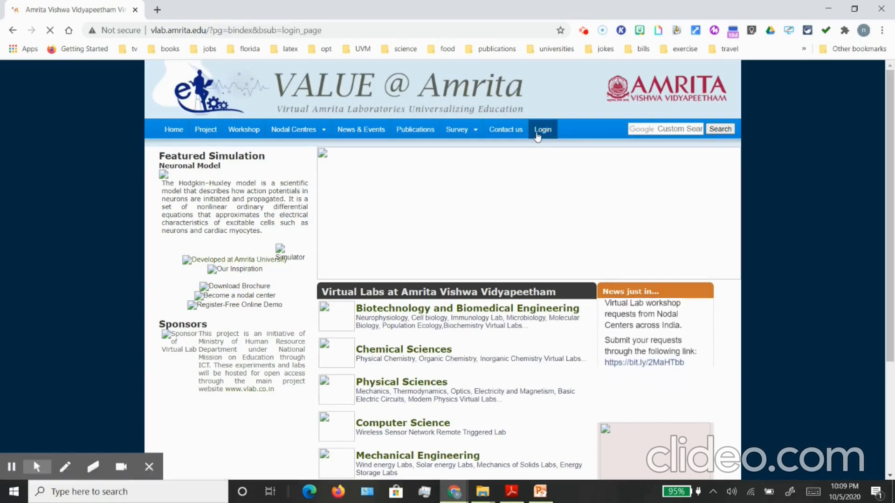
left_click(541, 129)
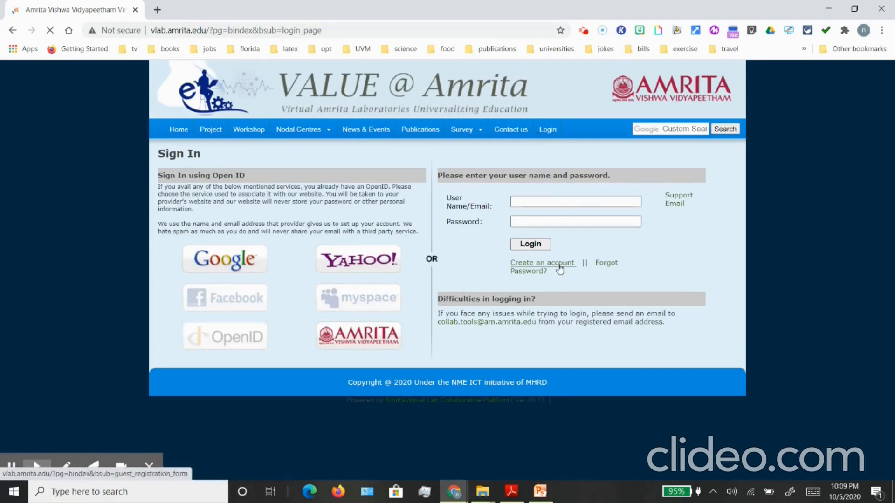
left_click(543, 263)
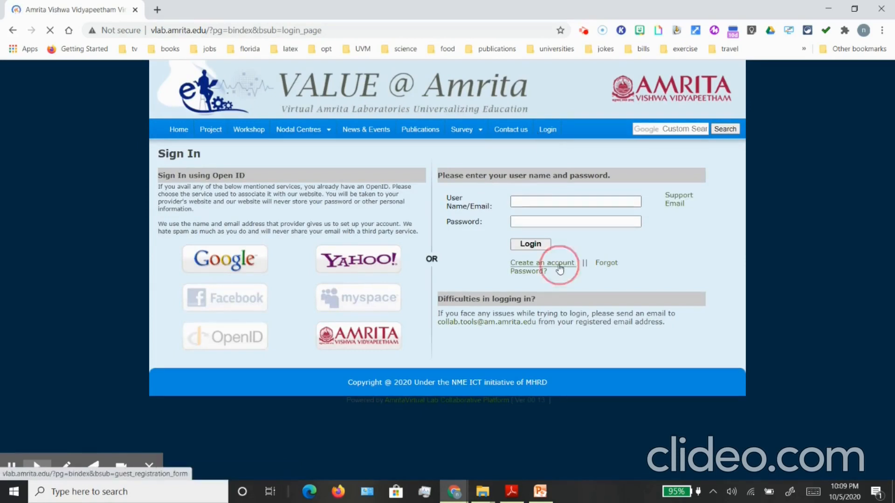
left_click(540, 263)
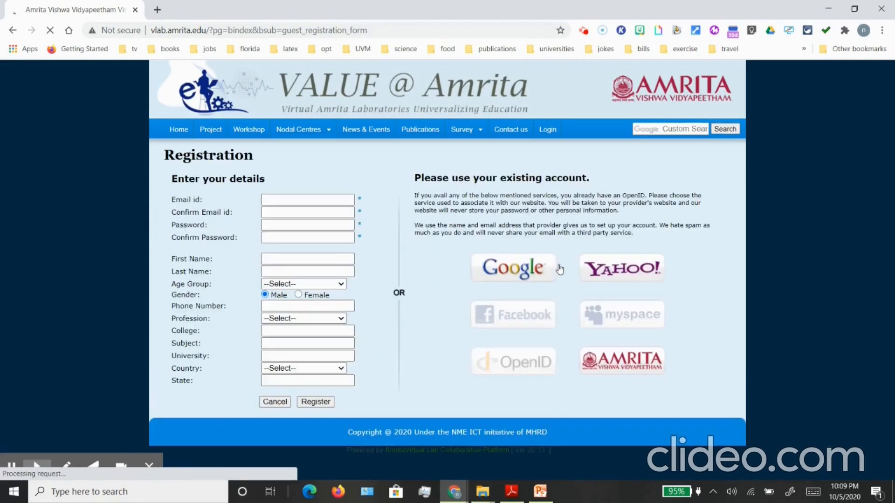
left_click(306, 199)
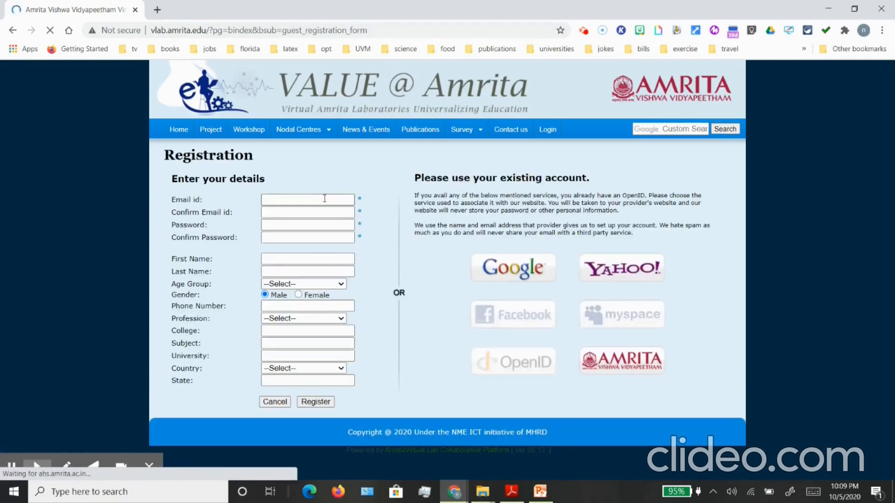
left_click(307, 199)
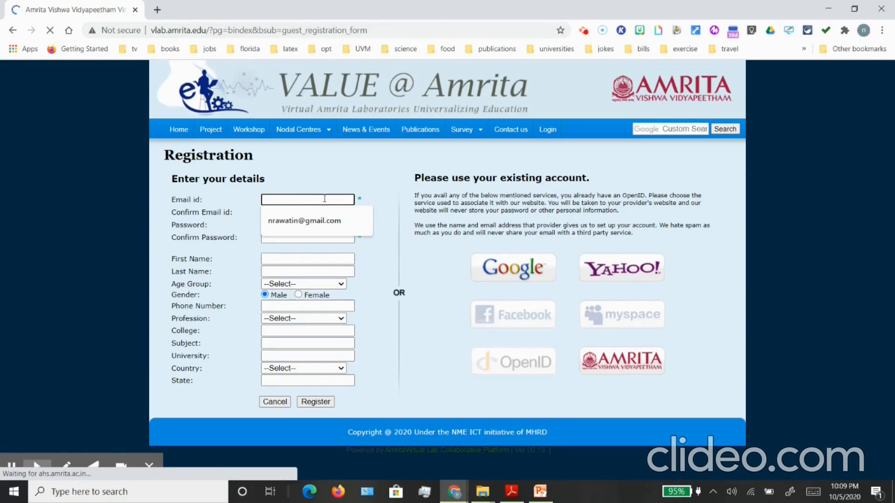
mouse_move(341, 177)
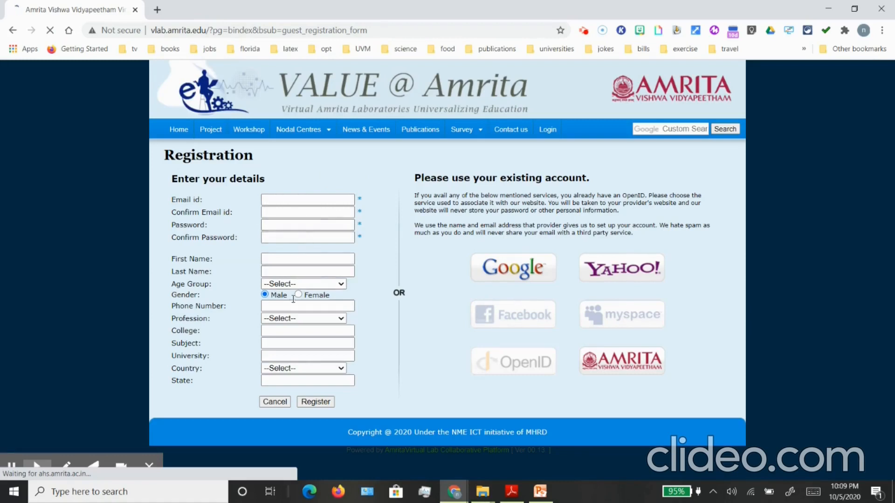
left_click(315, 402)
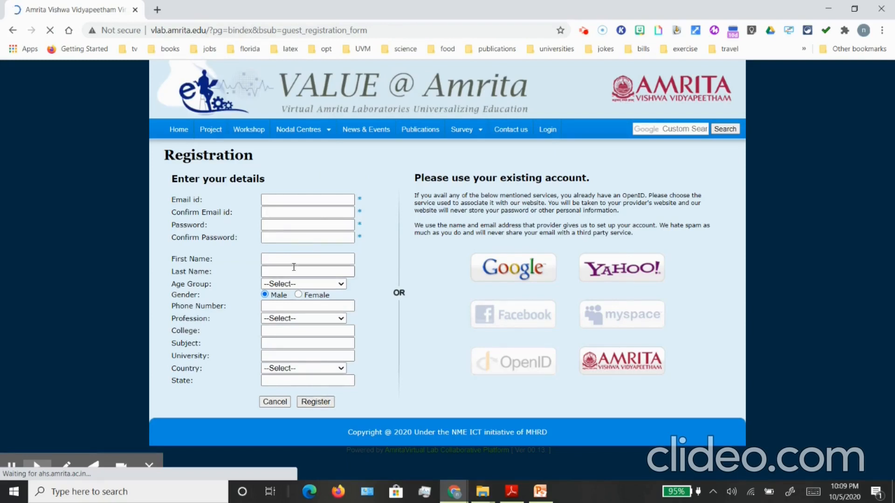
left_click(546, 128)
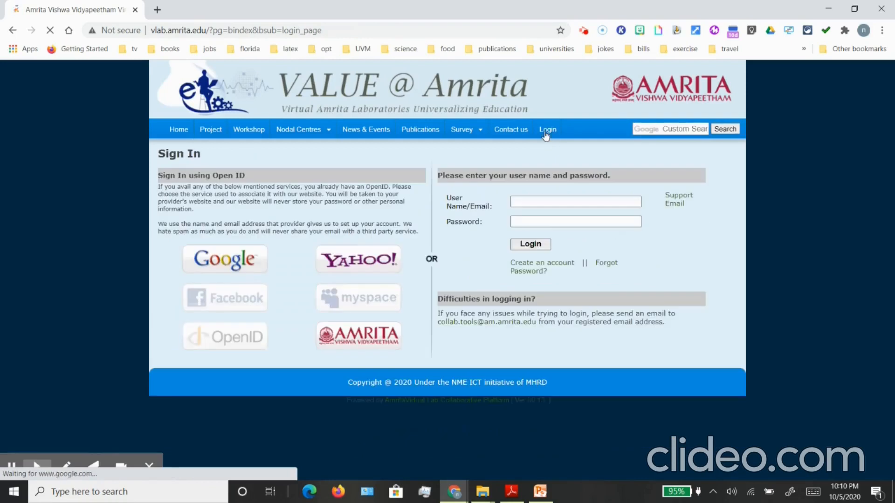
Step: Sign in with Google, return Home and reach the Virtual Labs subject list
left_click(530, 259)
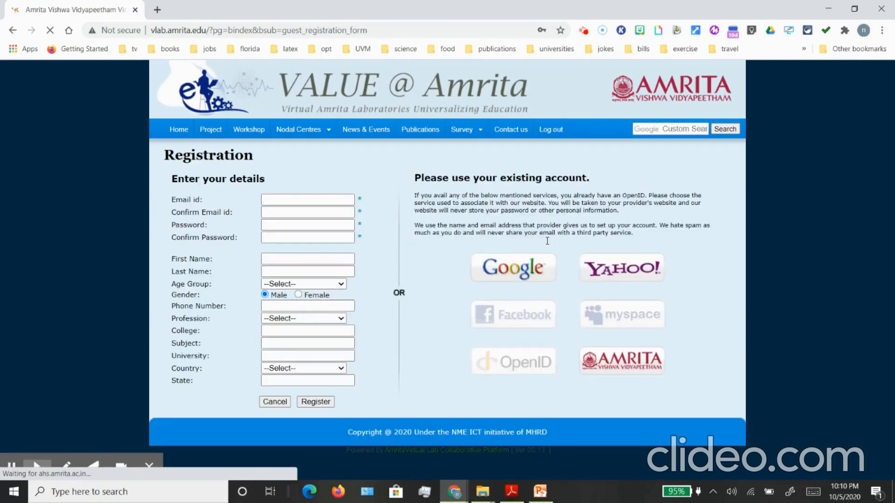
left_click(178, 128)
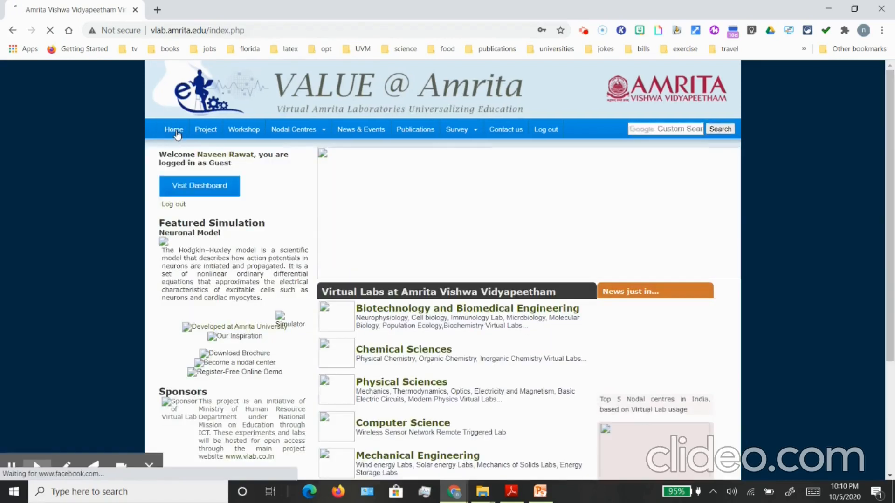
scroll("down", 3)
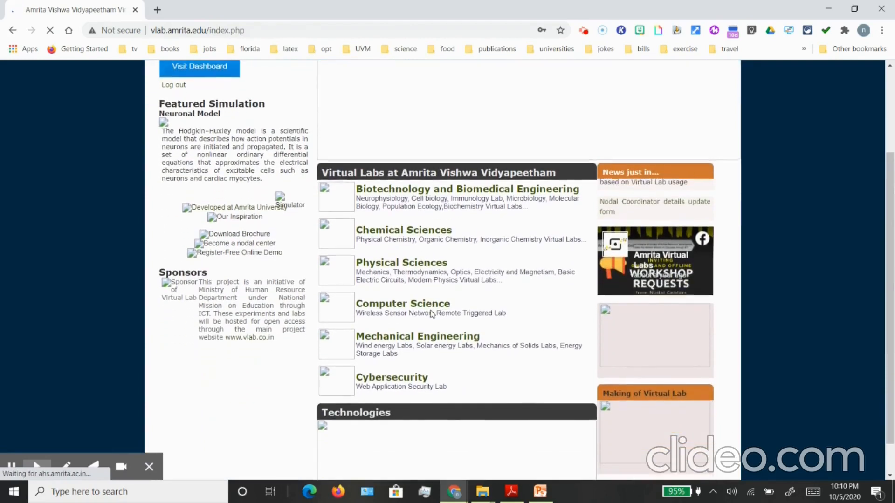
scroll("down", 3)
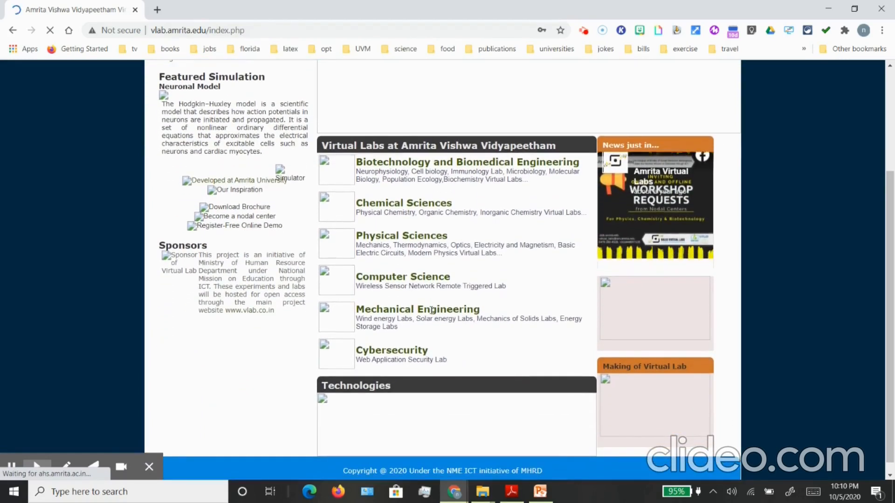
left_click(402, 276)
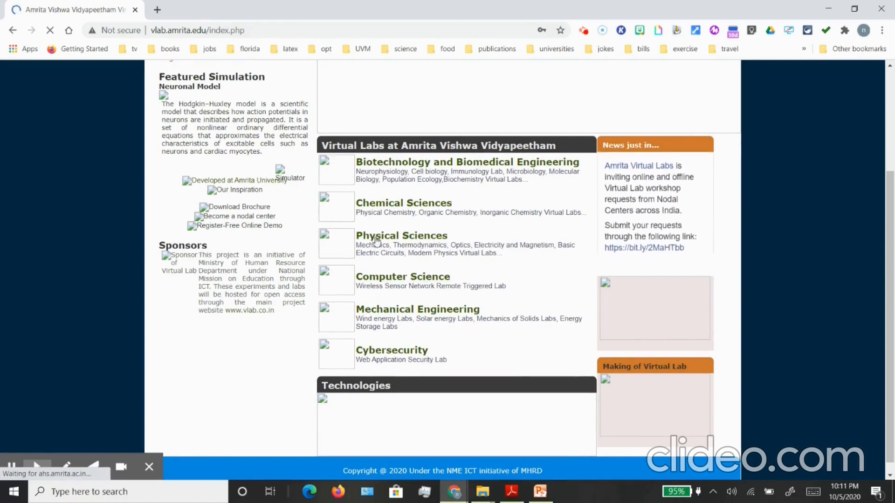
Step: Enter Physical Sciences and the Elastic and Inelastic Collision experiment
left_click(401, 235)
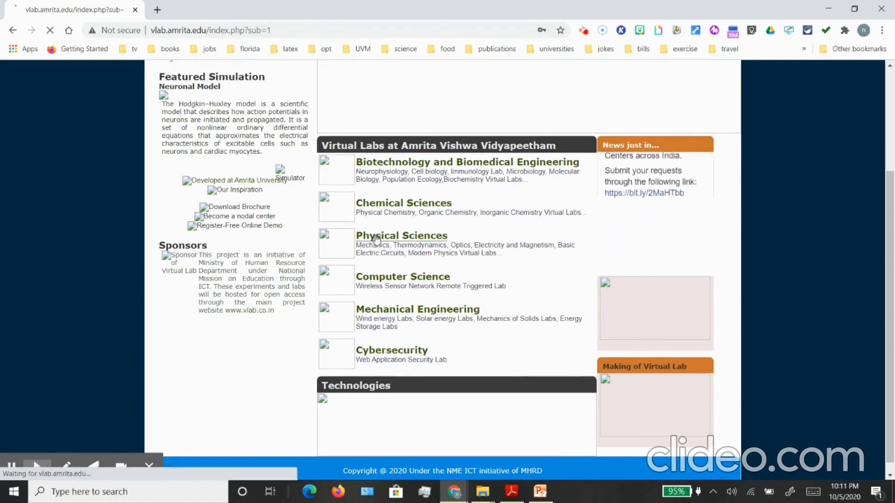
left_click(401, 235)
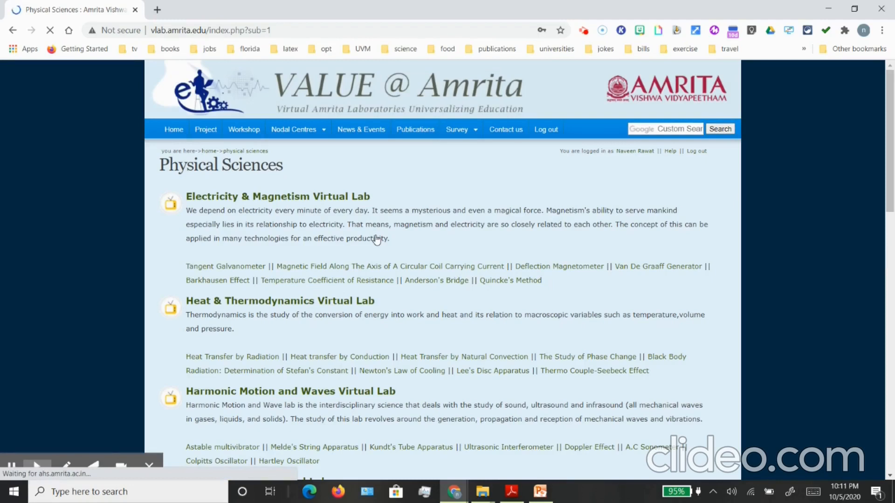
scroll("down", 3)
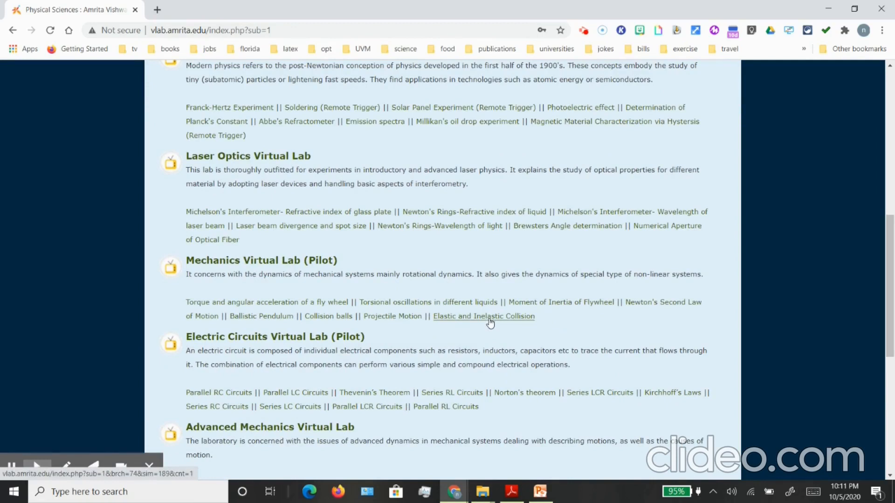
left_click(484, 316)
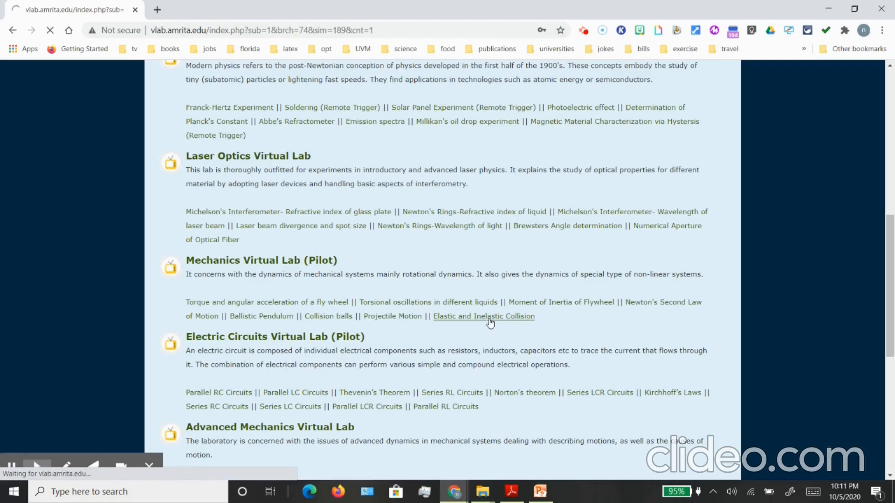
left_click(483, 316)
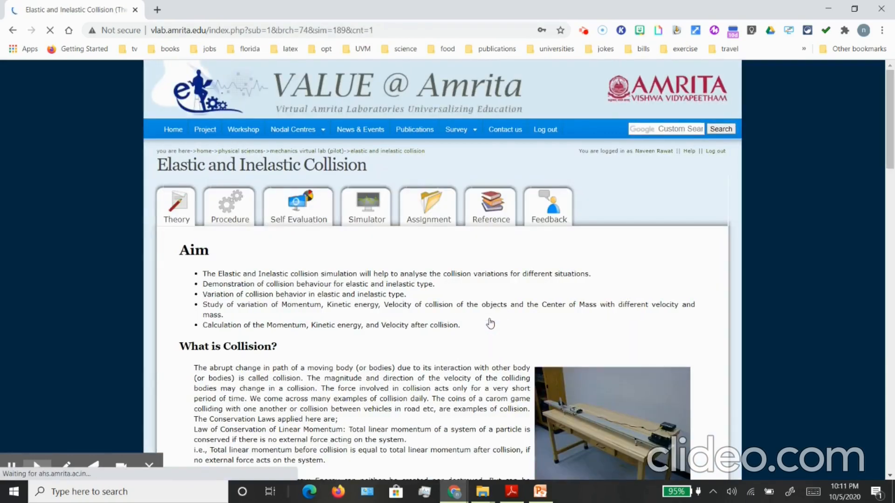
Step: Read down through the experiment's theory and procedure notes
scroll("down", 3)
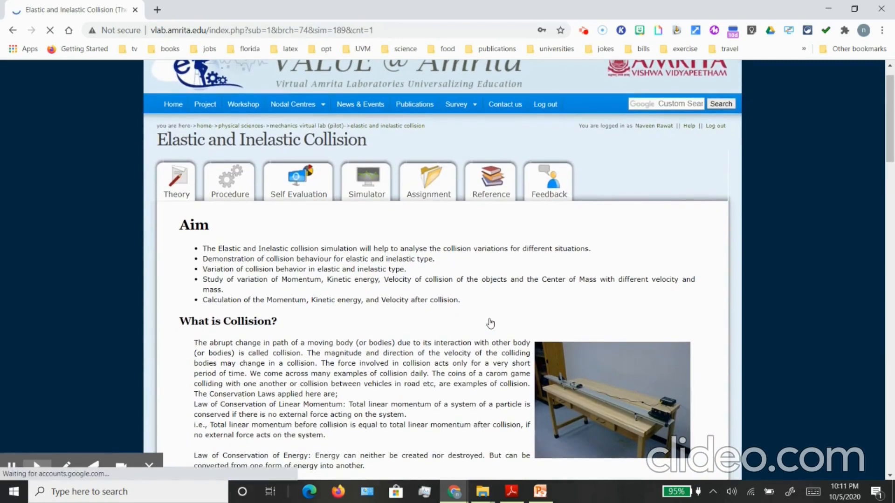
scroll("down", 3)
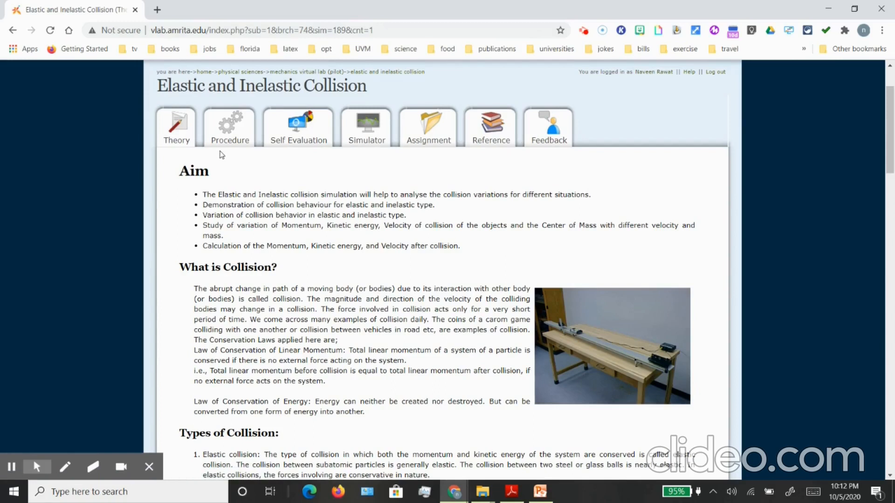
mouse_move(264, 258)
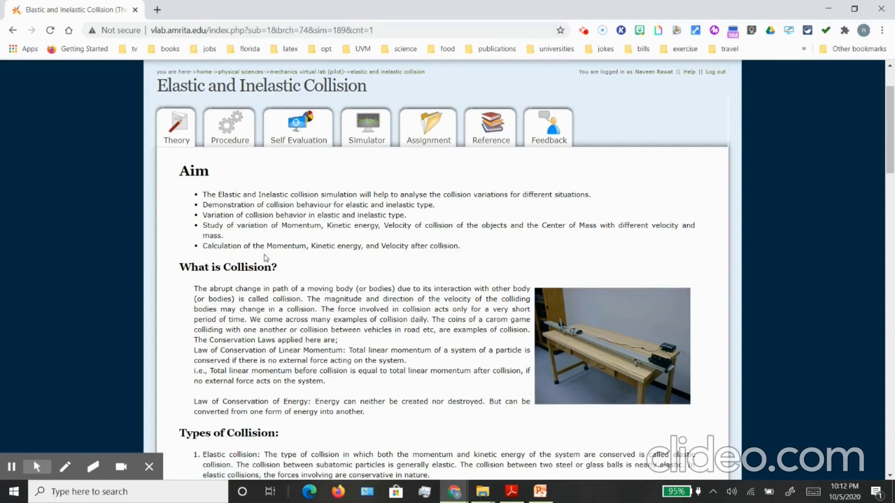
scroll("down", 3)
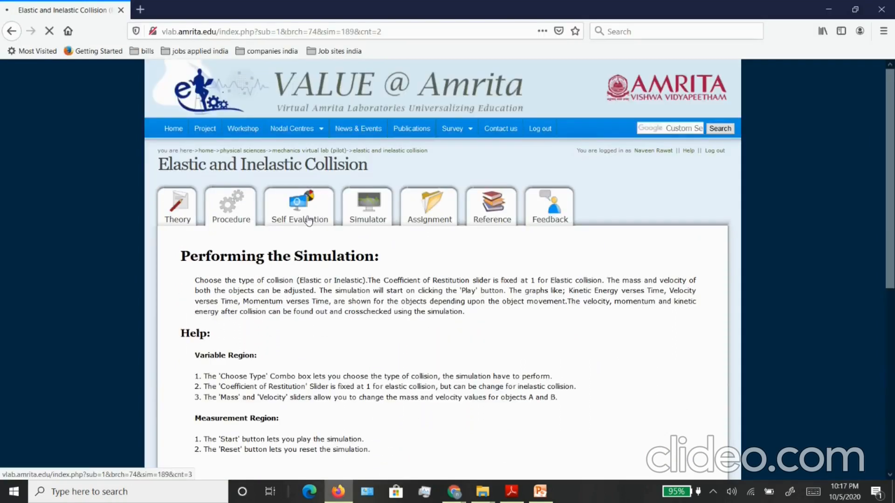
Step: Answer the collision self-evaluation questions, then return to the Procedure page
left_click(299, 207)
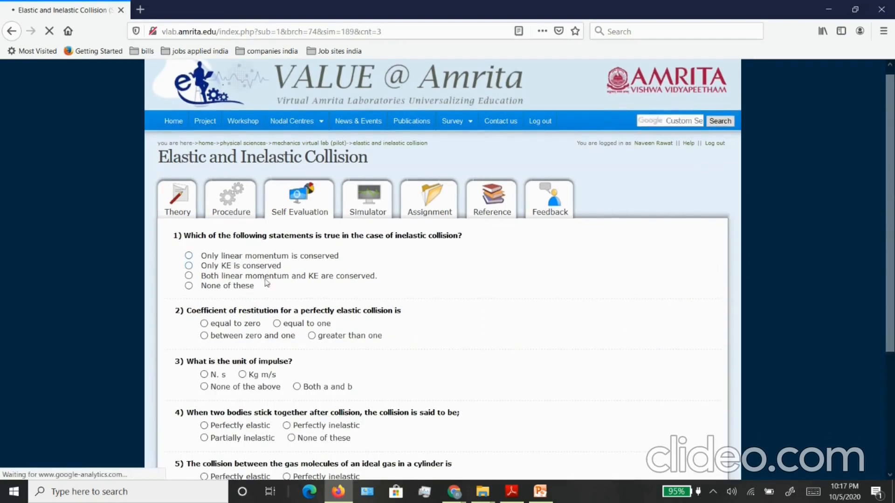
scroll("down", 3)
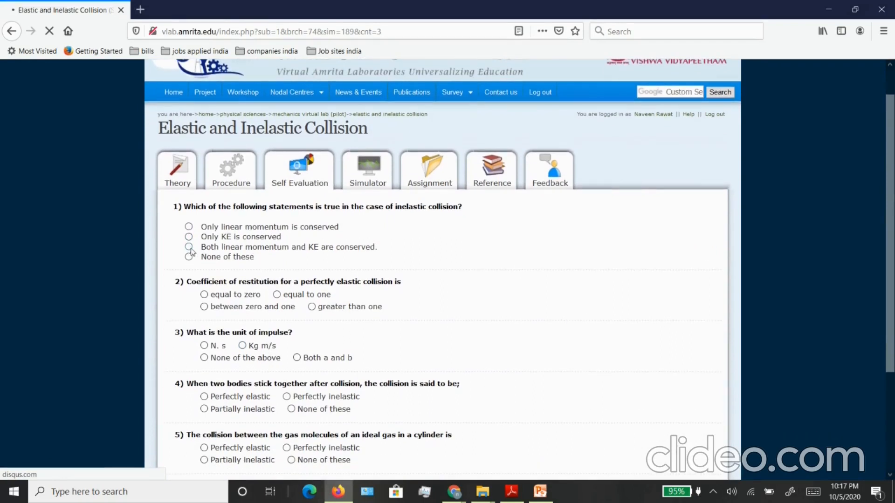
left_click(188, 236)
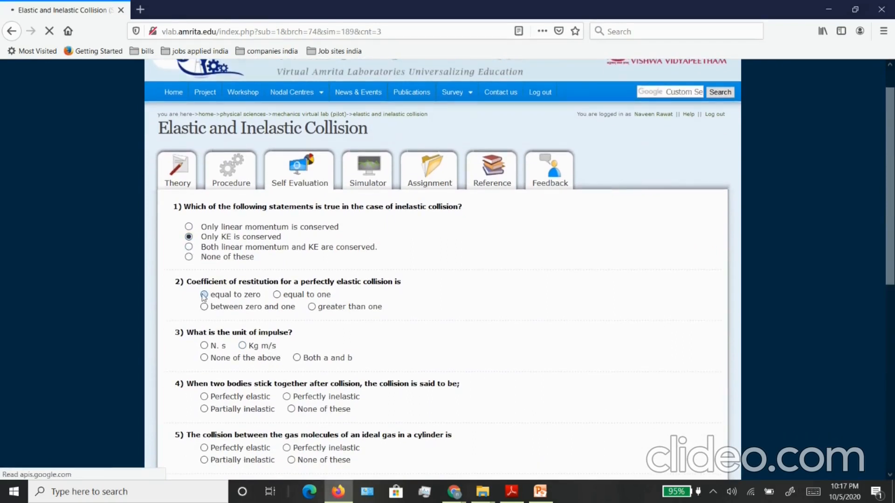
scroll("down", 3)
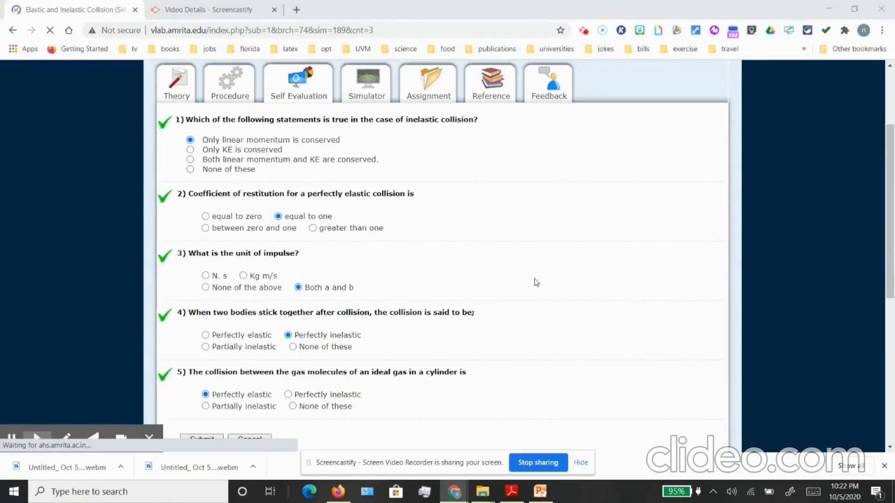
left_click(176, 83)
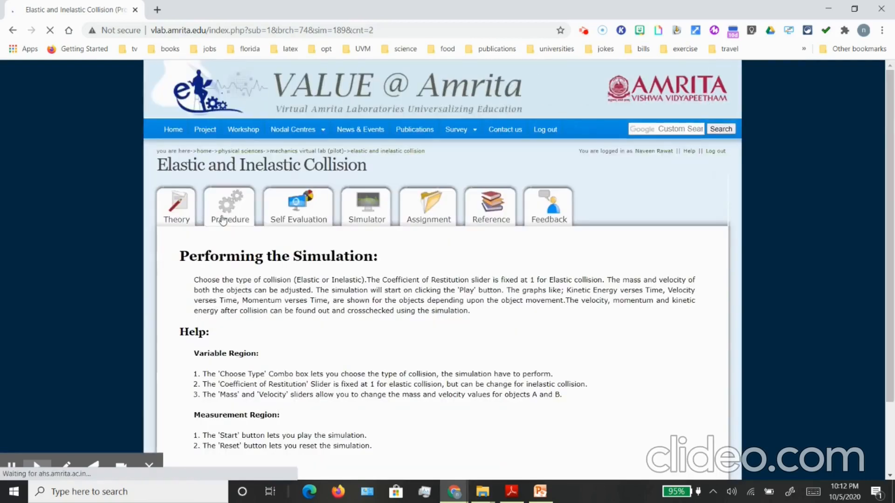
Step: Launch the collision Simulator page in a new browser tab
scroll("down", 3)
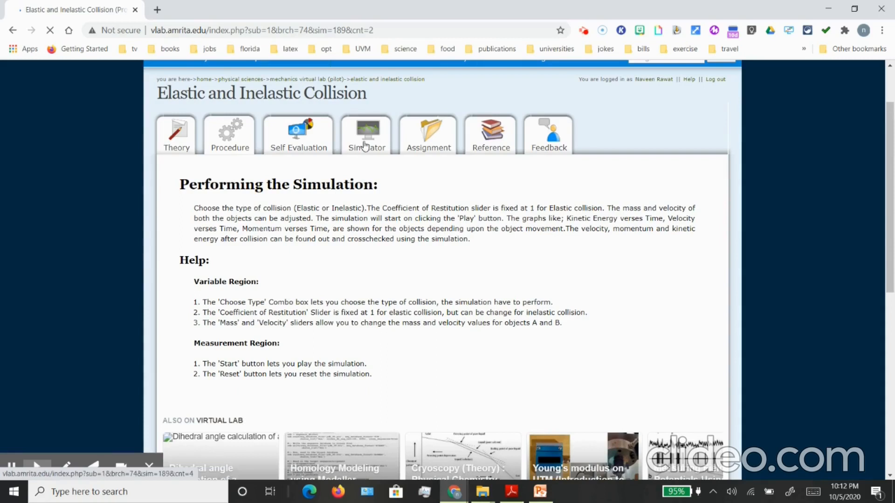
right_click(366, 129)
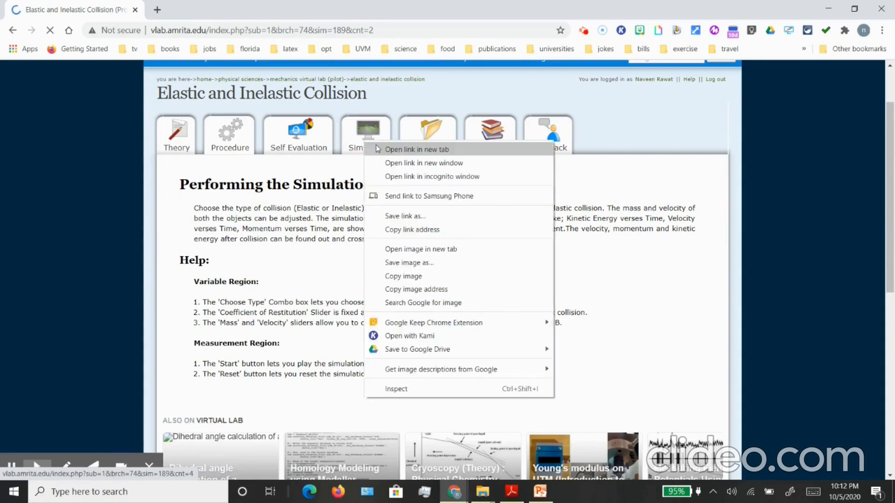
left_click(417, 149)
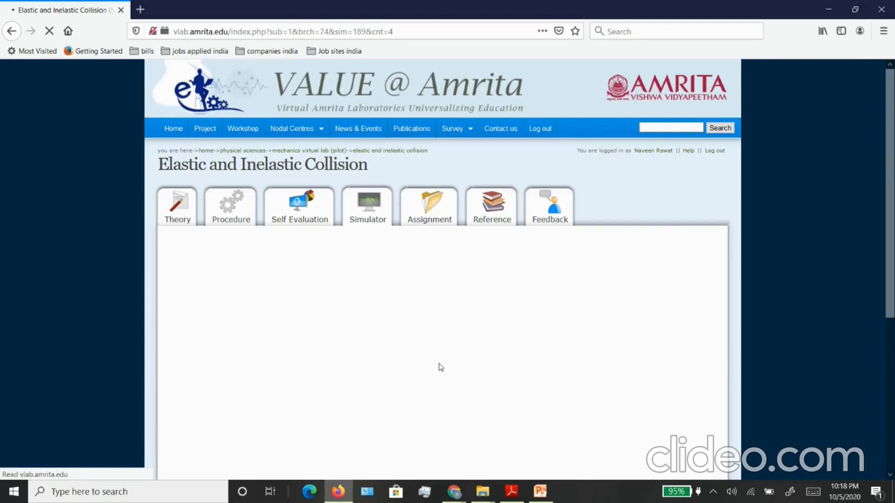
Step: Bring the loaded simulator with carts A and B fully into view
left_click(368, 207)
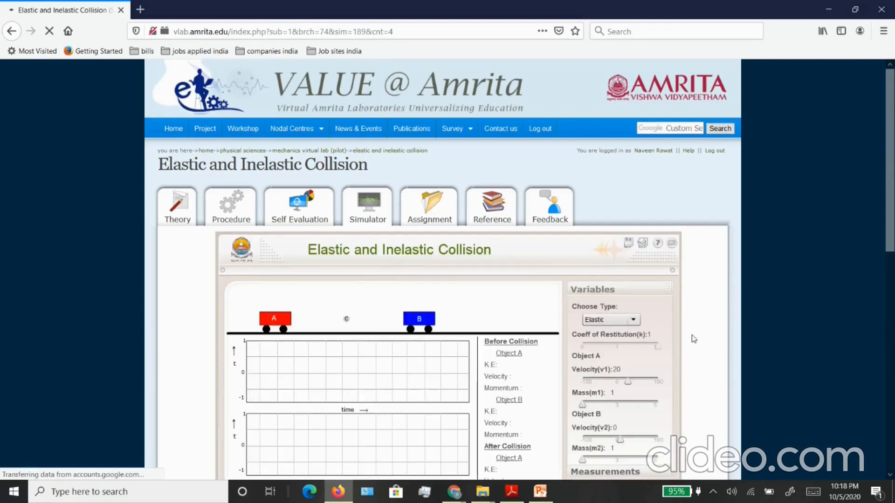
scroll("down", 3)
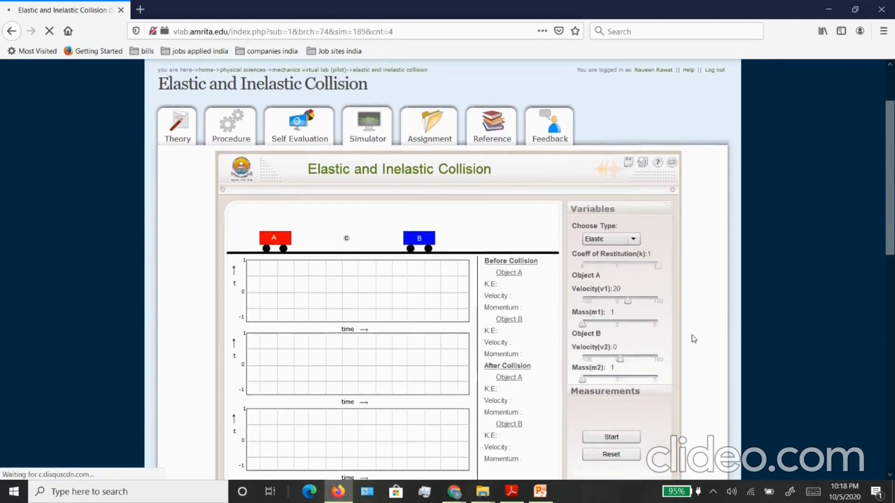
scroll("down", 3)
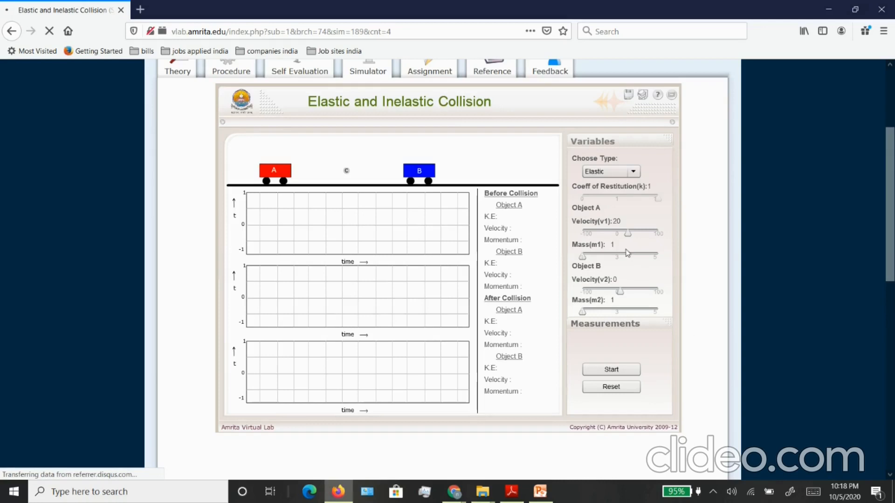
mouse_move(603, 245)
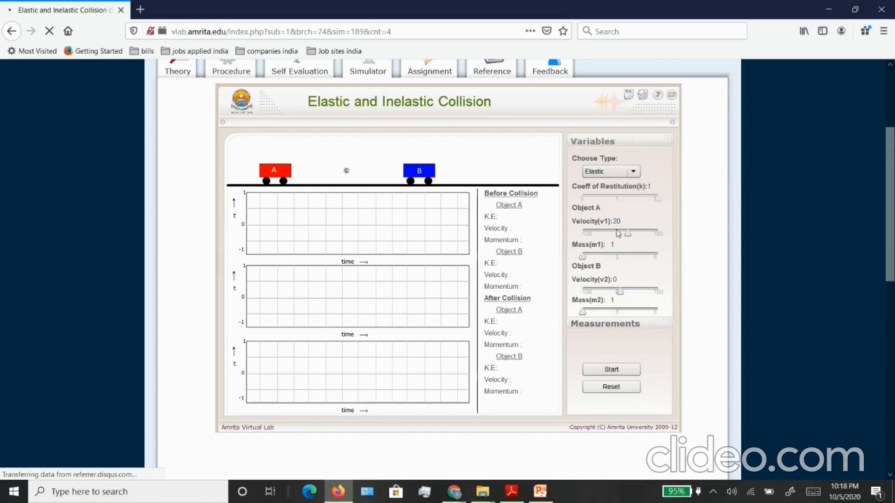
mouse_move(591, 261)
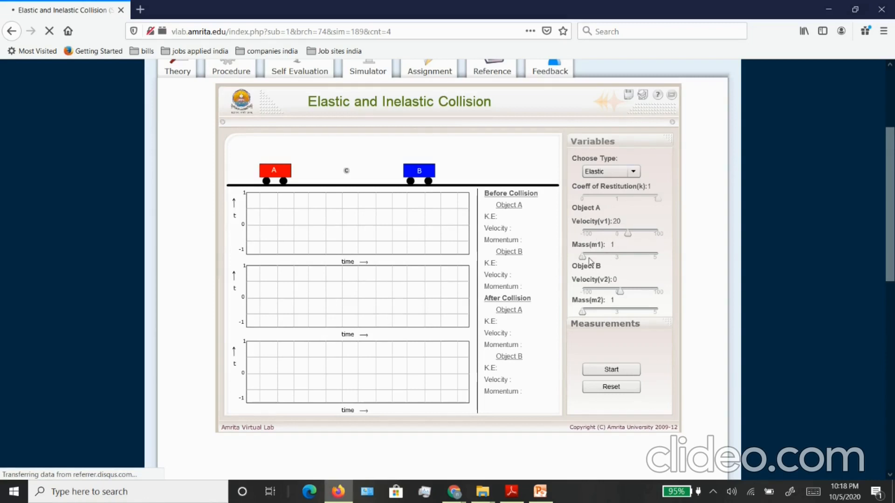
Step: Run an elastic collision with m1 = 2 and v2 = 8, pausing after impact
left_click_drag(582, 255, 598, 256)
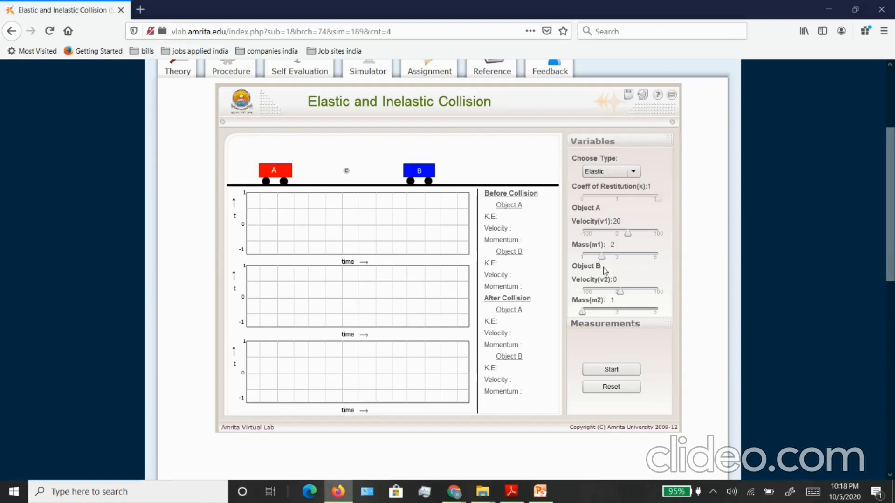
mouse_move(621, 294)
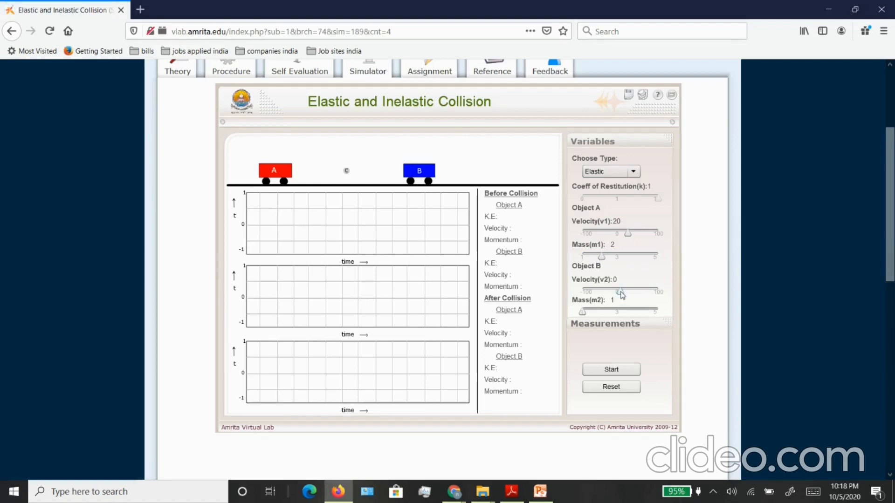
left_click_drag(627, 292, 625, 292)
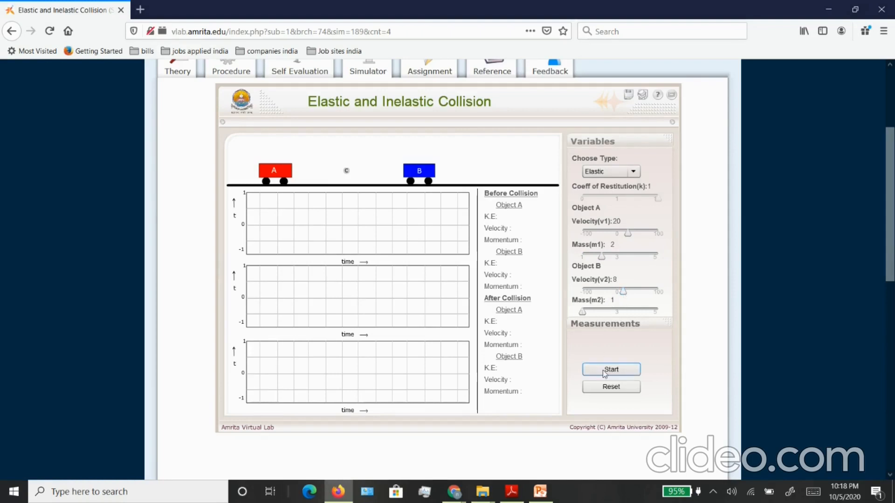
left_click(609, 370)
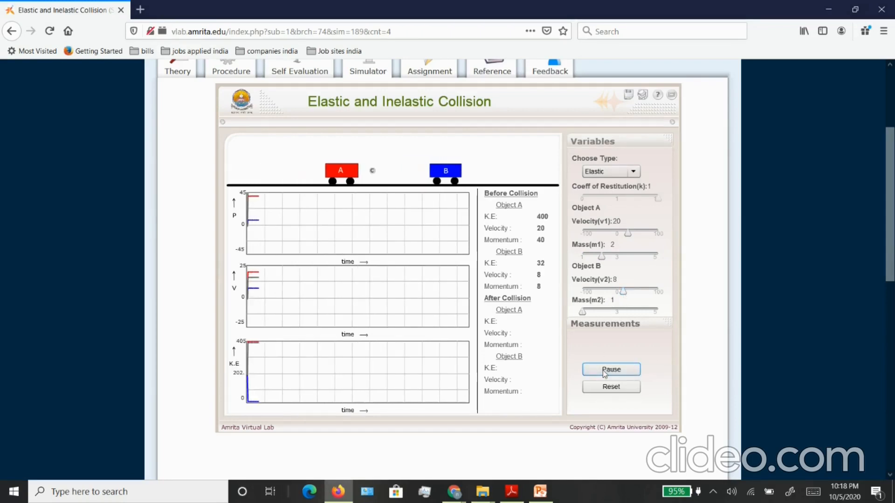
left_click(610, 370)
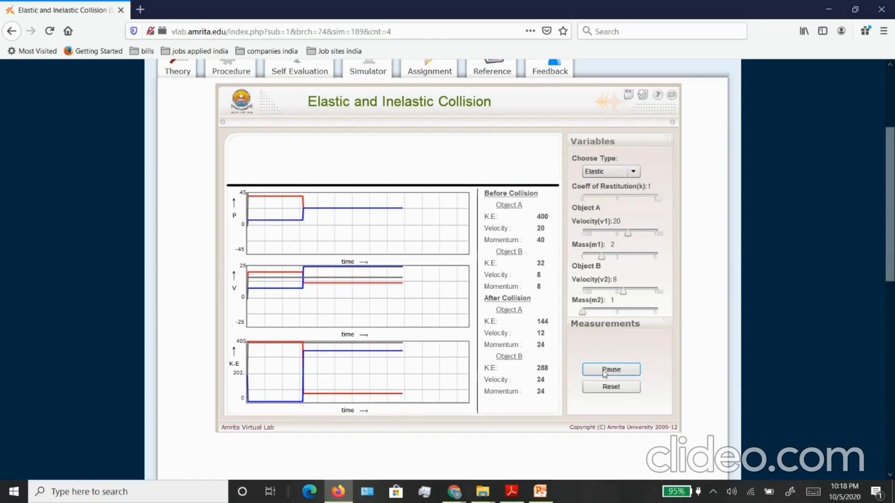
left_click(609, 369)
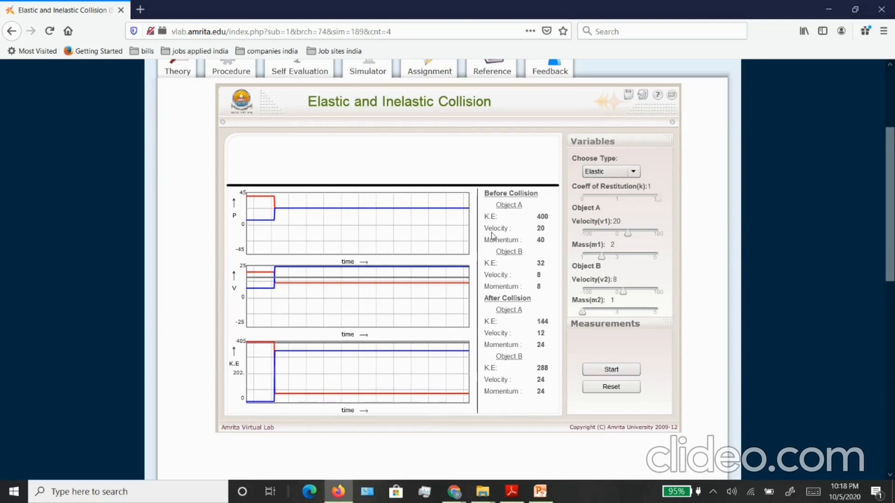
mouse_move(518, 236)
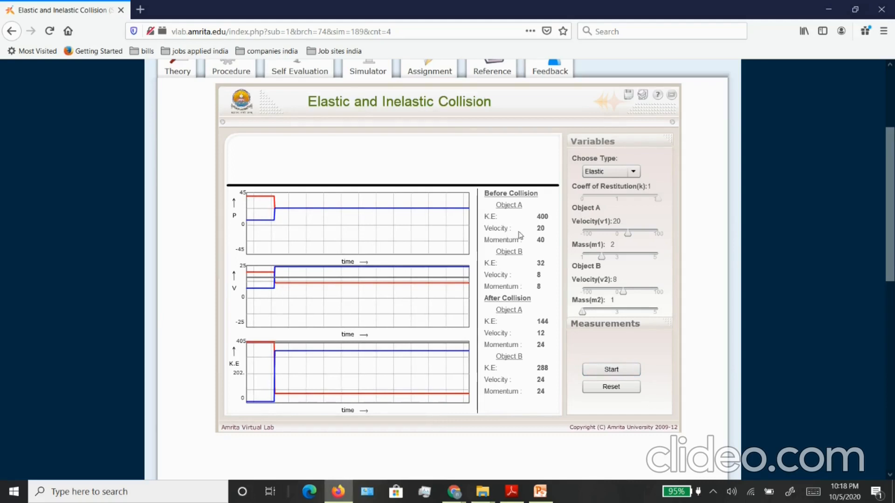
mouse_move(511, 312)
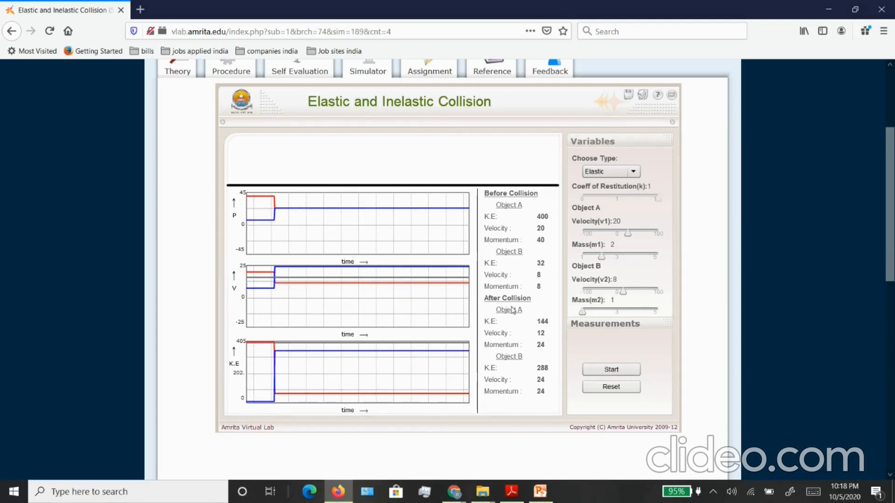
mouse_move(528, 379)
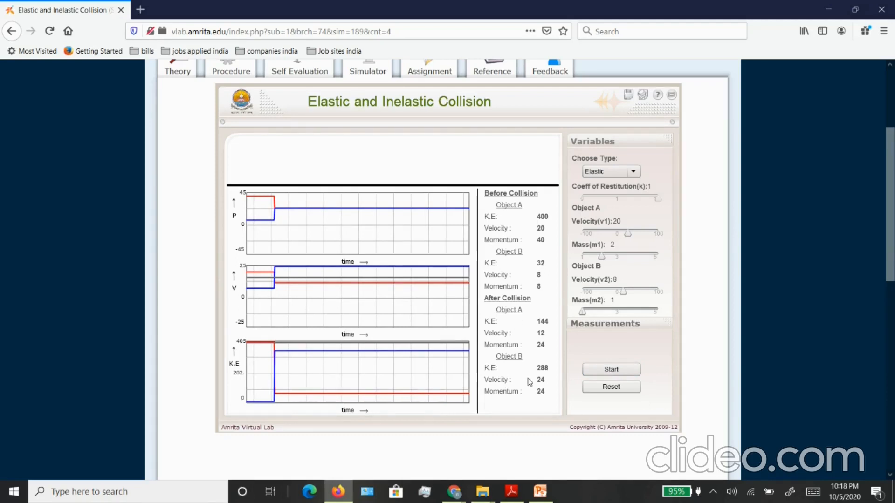
mouse_move(608, 242)
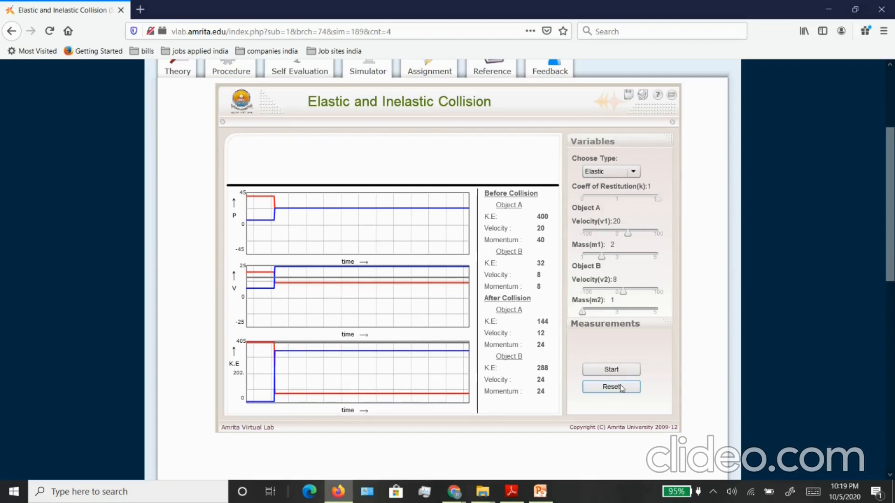
Step: Reset, set B's velocity to -11 and run the equal-mass elastic collision
left_click(610, 386)
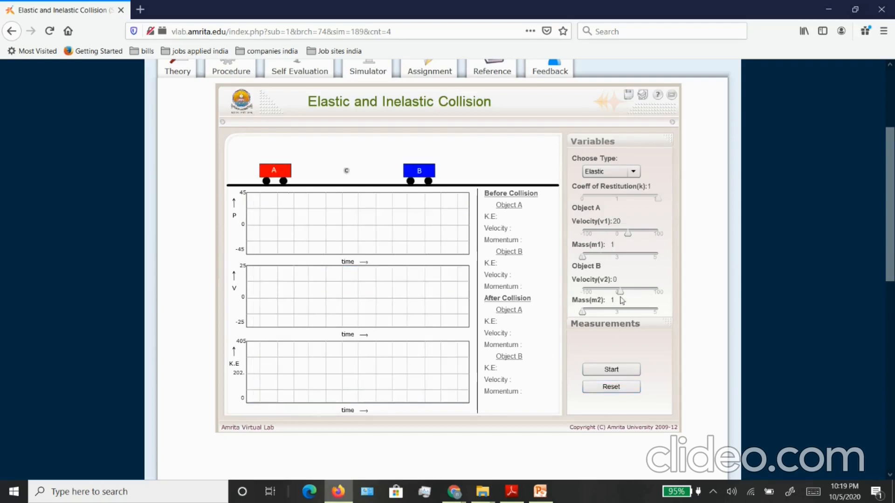
left_click_drag(620, 292, 616, 292)
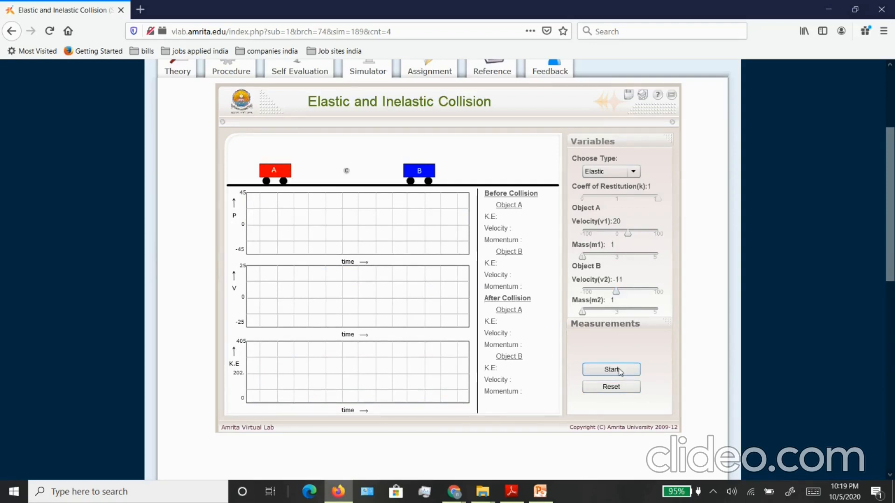
left_click(611, 369)
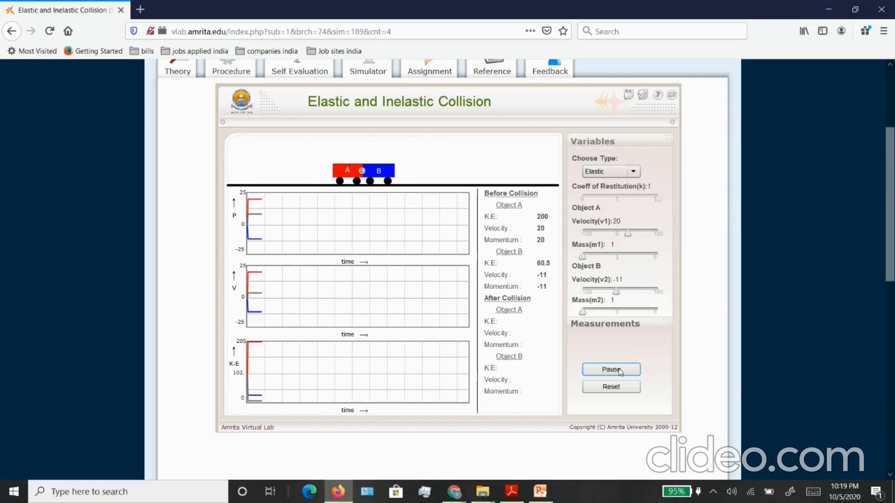
left_click(610, 369)
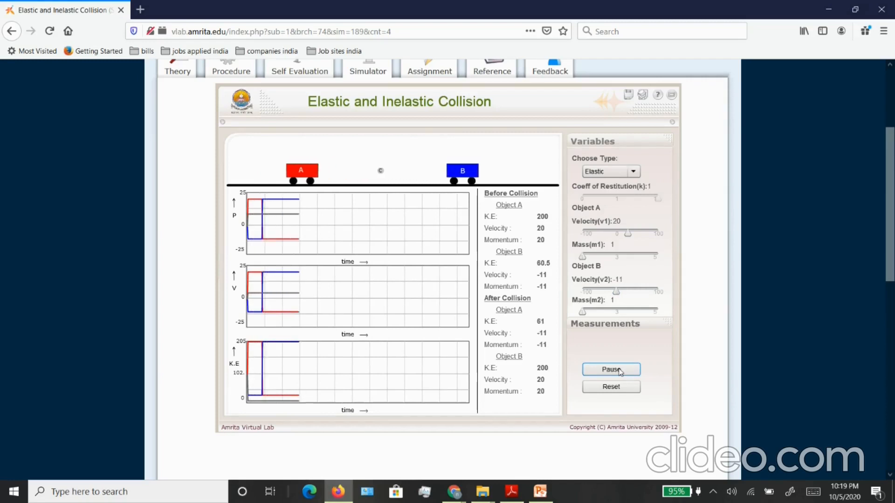
left_click(610, 370)
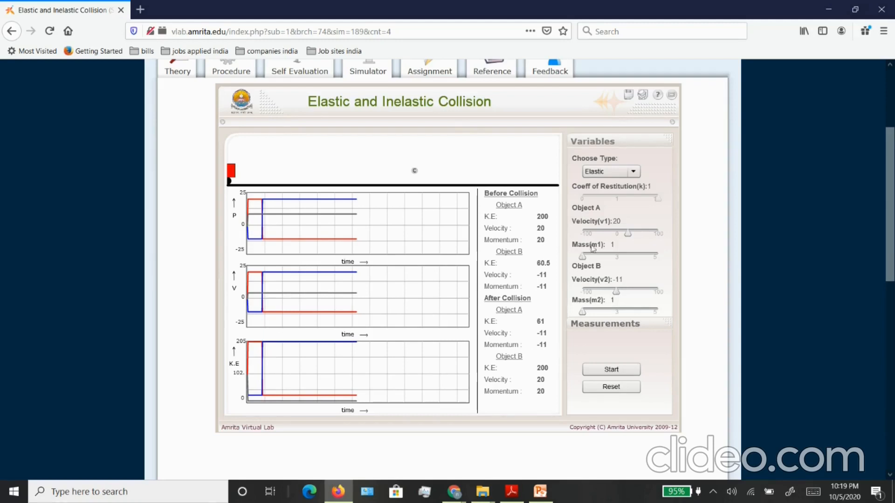
Step: Switch to Inelastic type and run the collision, pausing as carts move together at 10
left_click(610, 172)
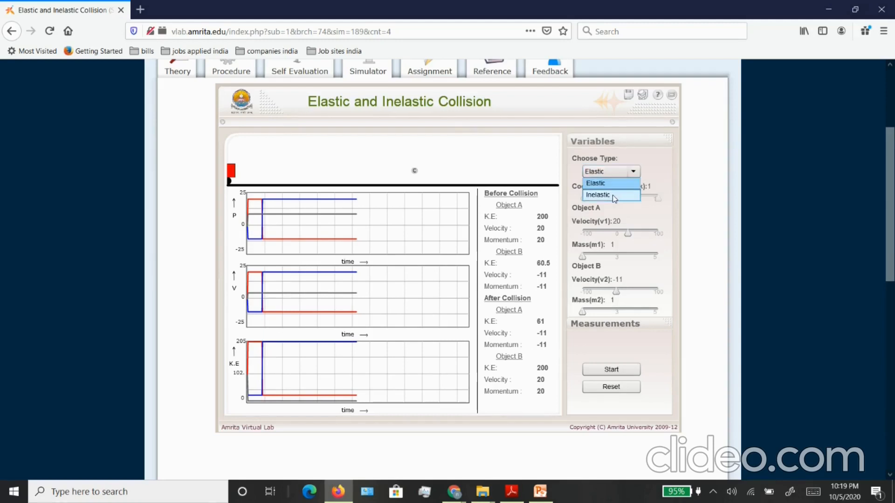
left_click(599, 195)
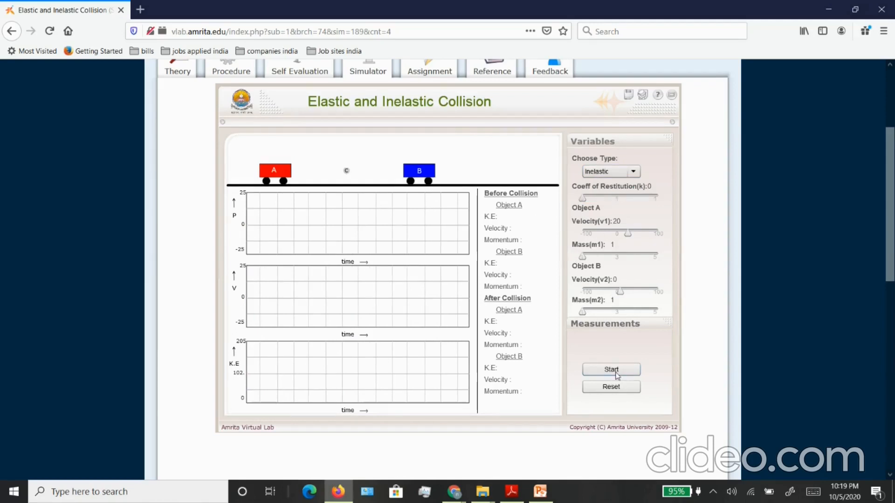
left_click(611, 369)
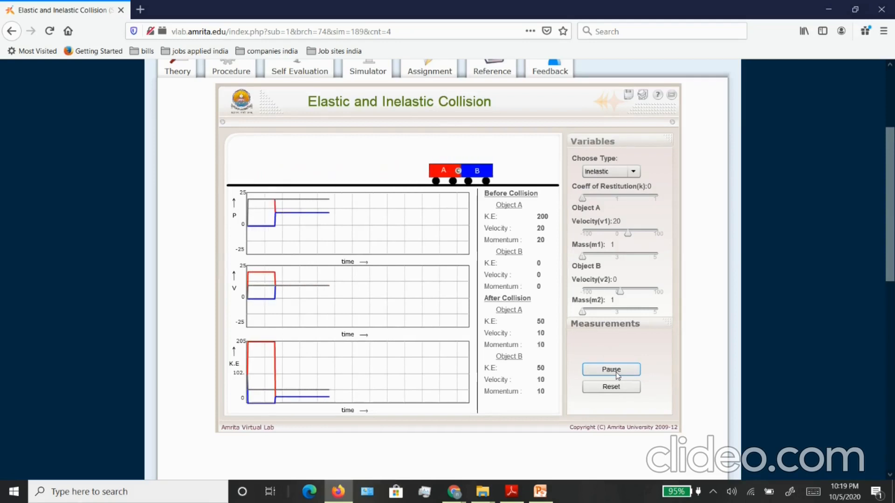
left_click(610, 369)
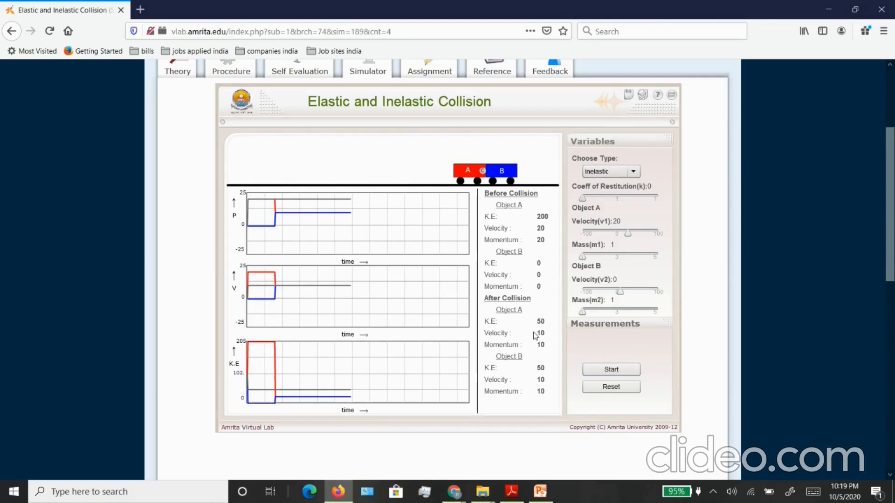
mouse_move(323, 143)
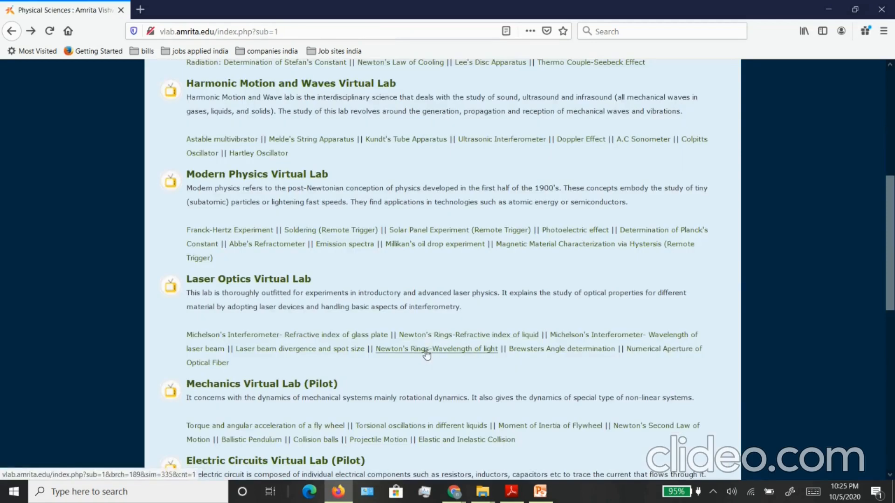
Step: Go into the Newton's Rings-Wavelength of light experiment and read through its thin-film interference theory
left_click(437, 348)
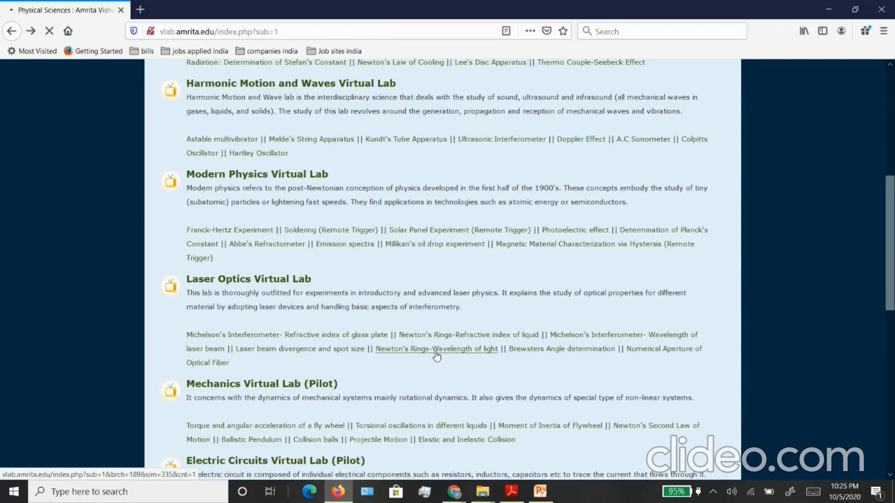
left_click(436, 349)
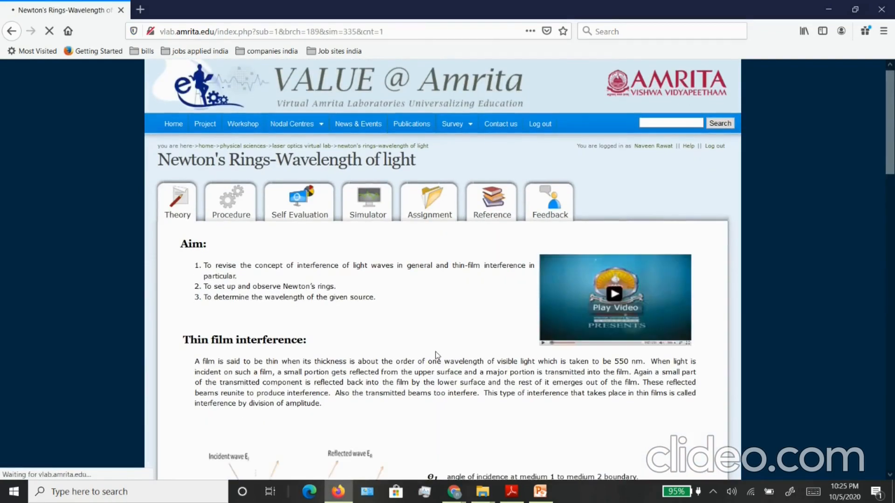
scroll("down", 3)
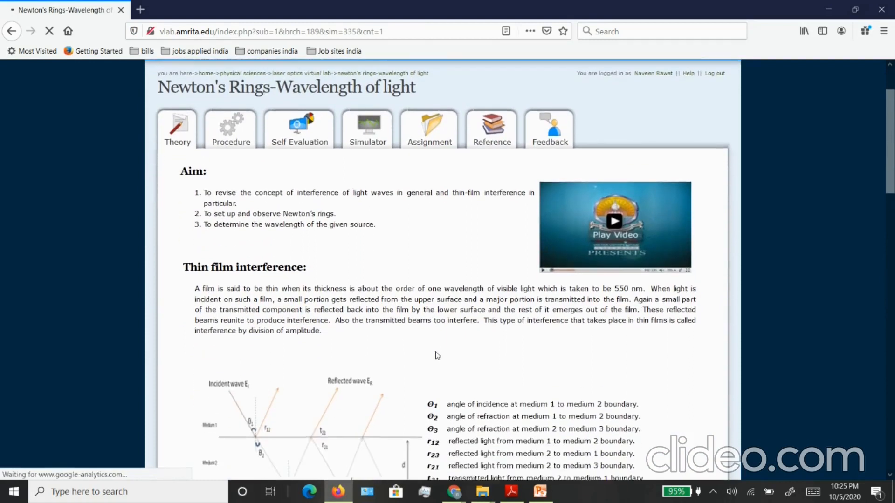
scroll("down", 3)
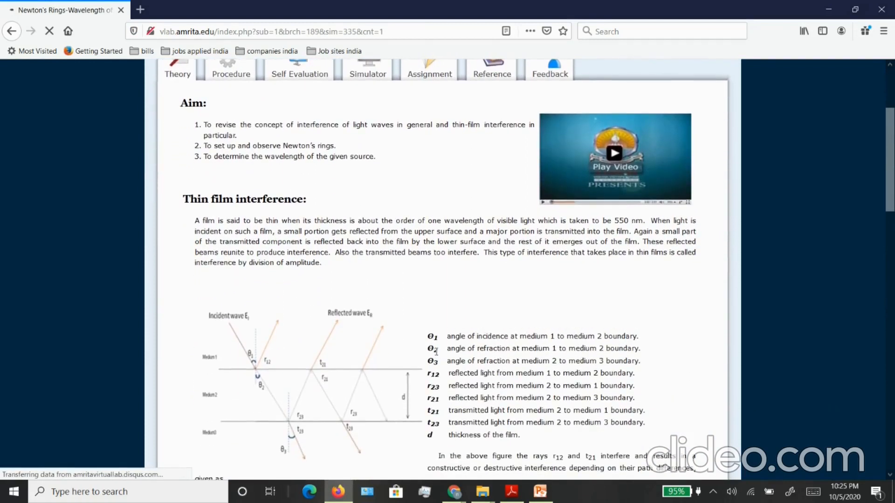
scroll("down", 3)
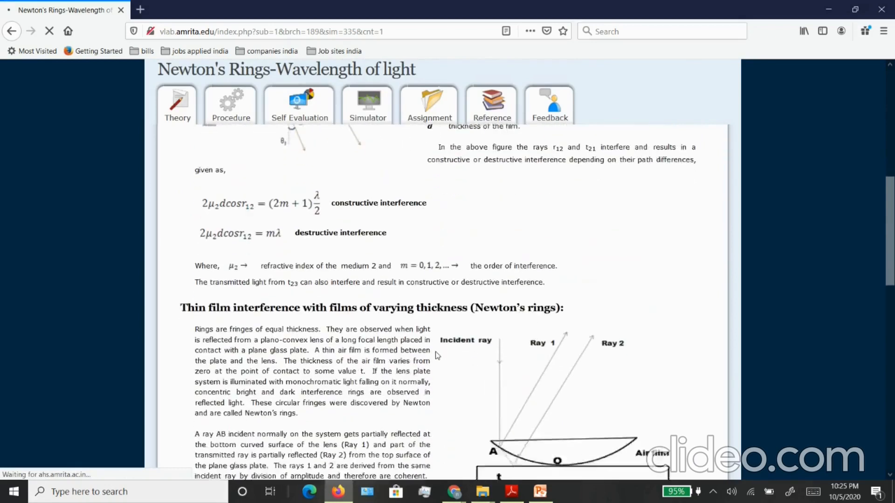
scroll("down", 3)
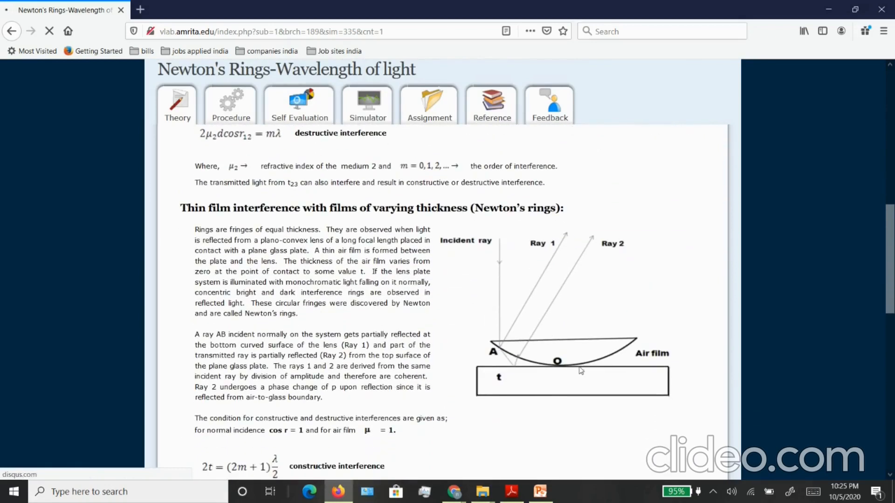
mouse_move(599, 365)
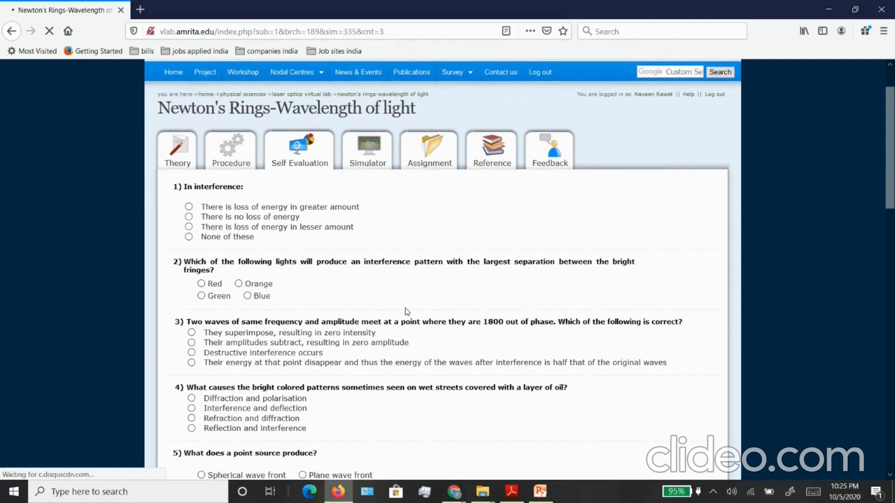
Step: Load the Newton's Rings simulator showing the microscope setup with medium, light source and lens variables
scroll("down", 3)
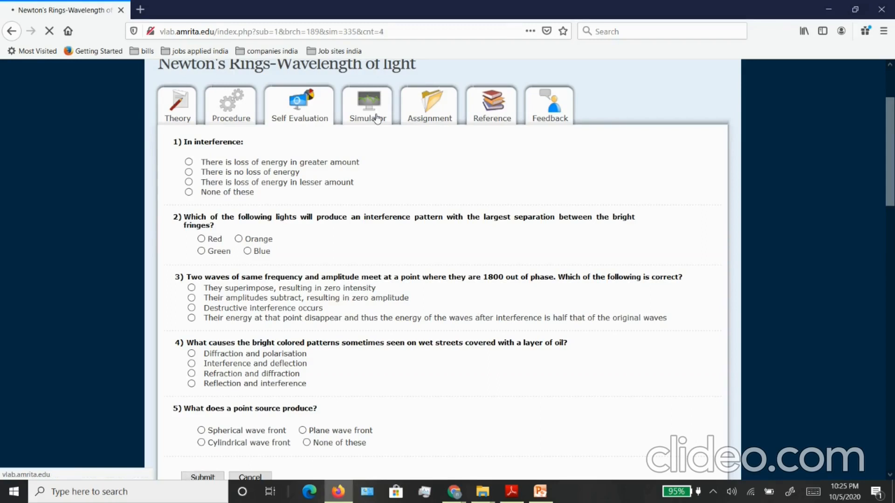
left_click(367, 105)
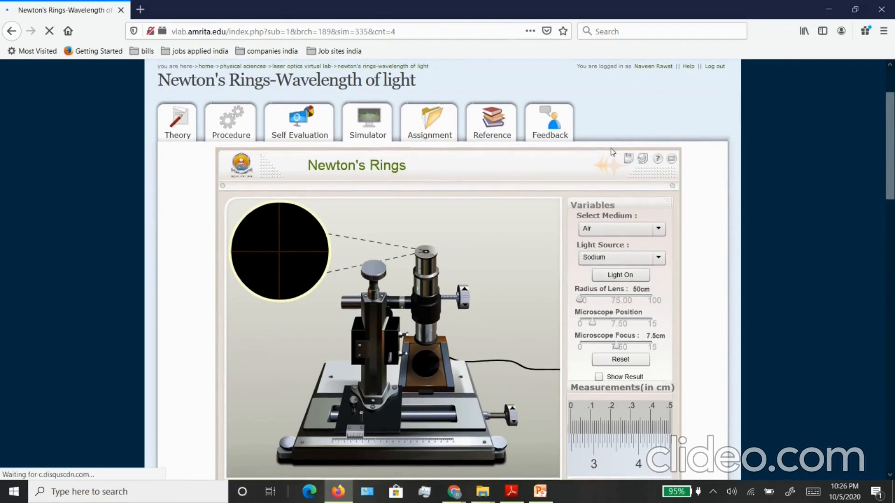
Step: Keep Air as medium and Sodium as light source, then switch the light on to show the interference rings
left_click(658, 191)
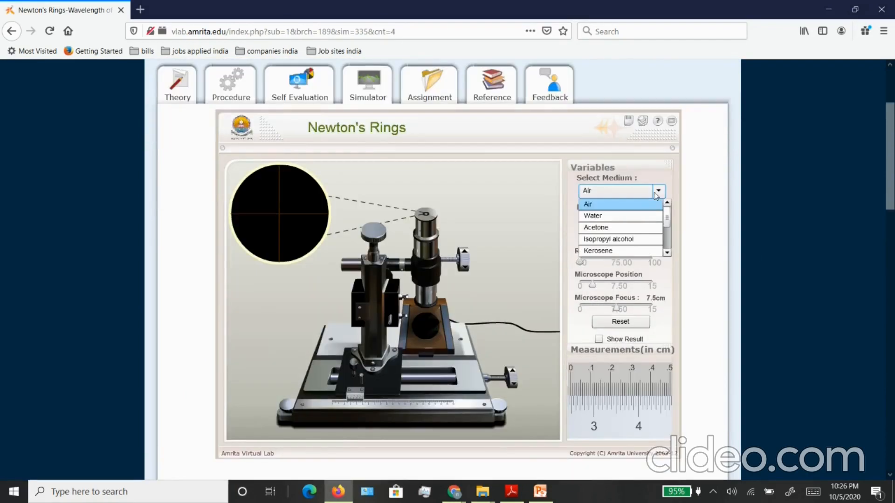
mouse_move(619, 207)
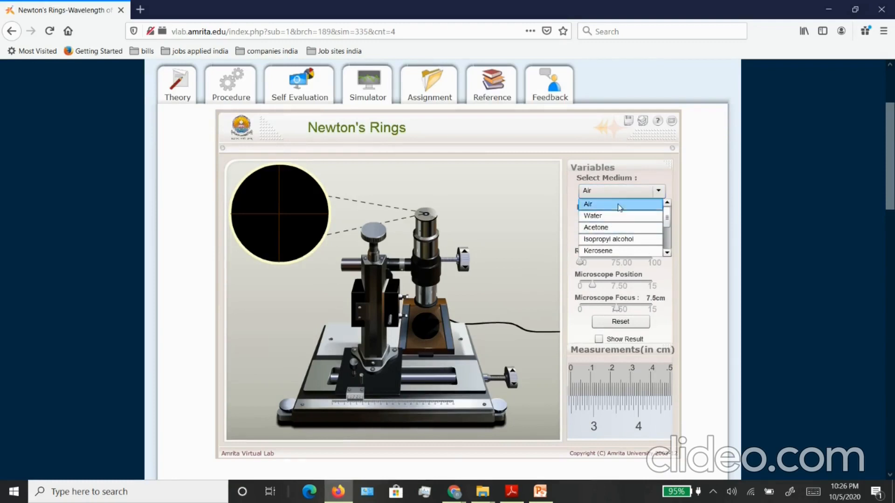
left_click(588, 204)
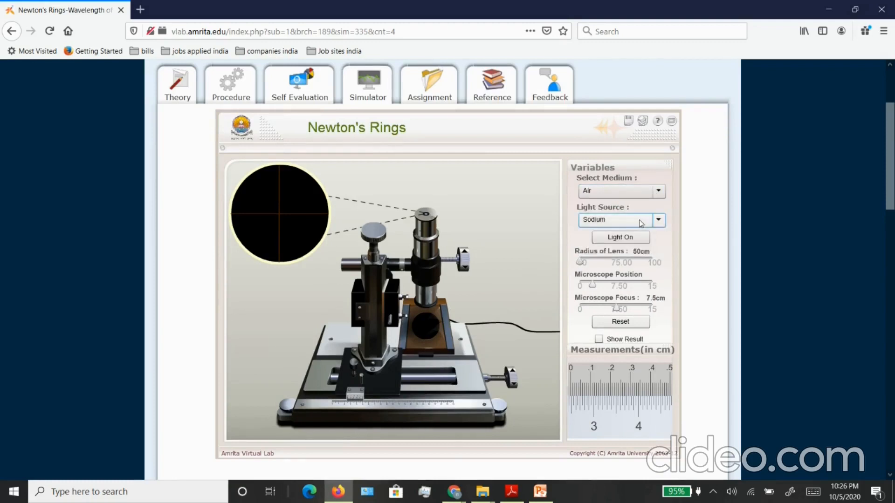
left_click(657, 220)
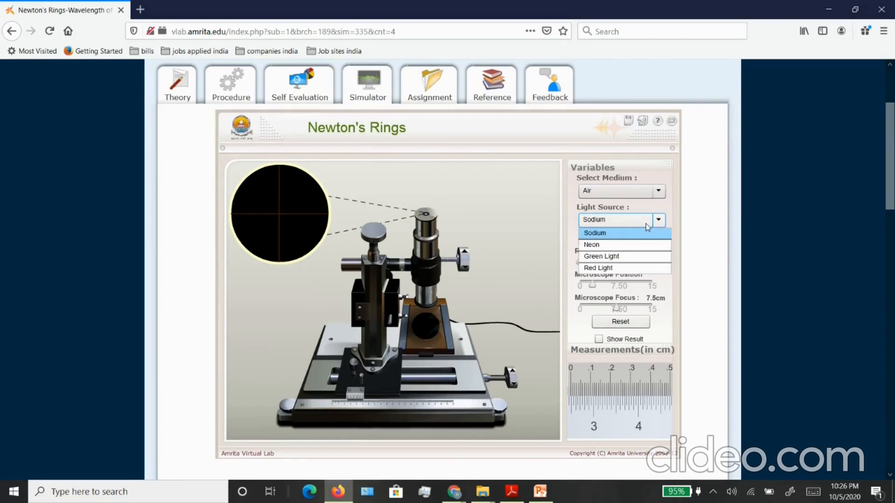
left_click(593, 233)
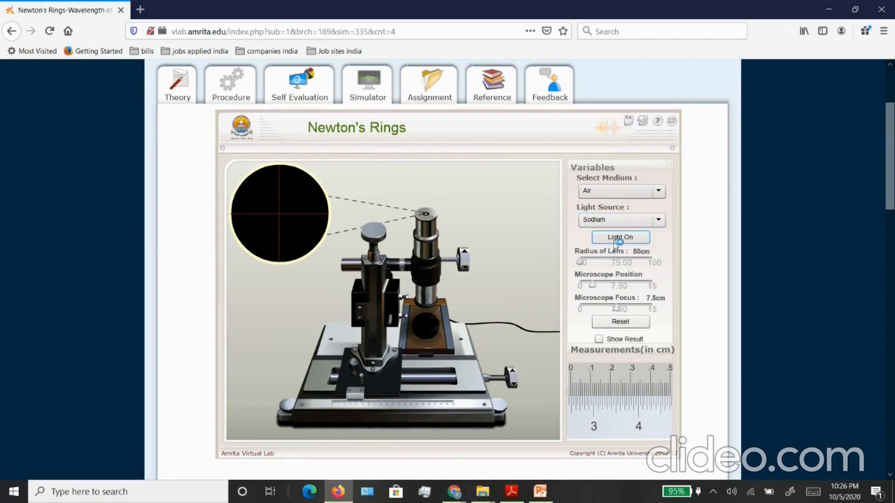
left_click(620, 238)
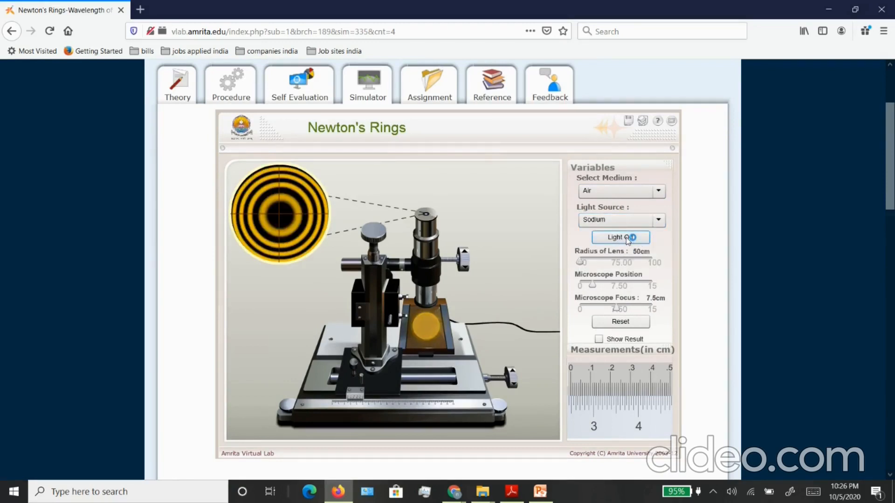
left_click(620, 238)
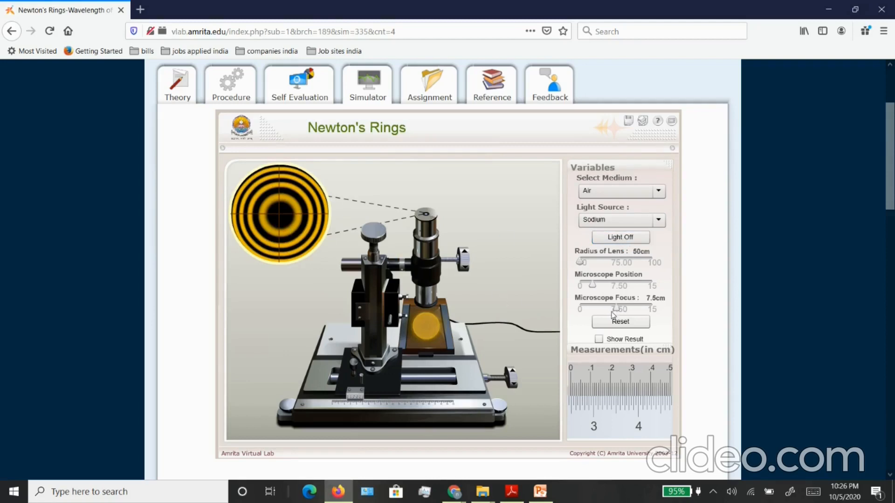
mouse_move(596, 286)
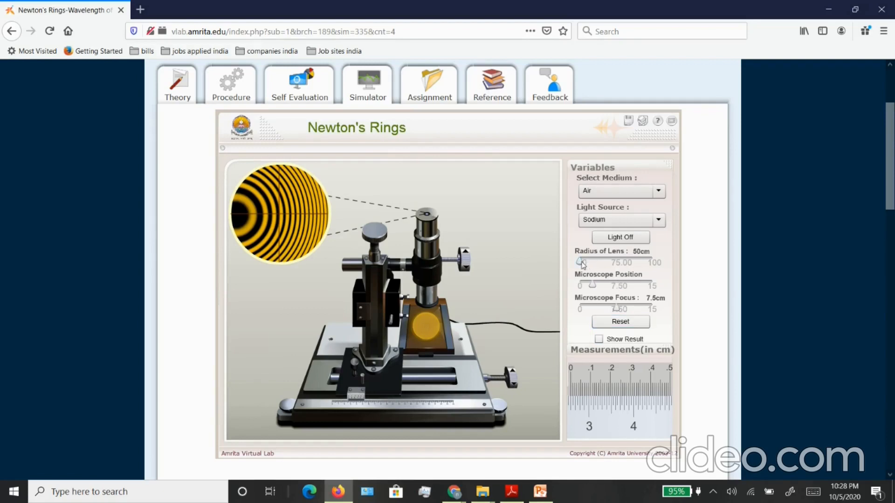
Step: Raise the Radius of Lens slider from 50 cm to about 55 cm
left_click_drag(581, 263, 589, 263)
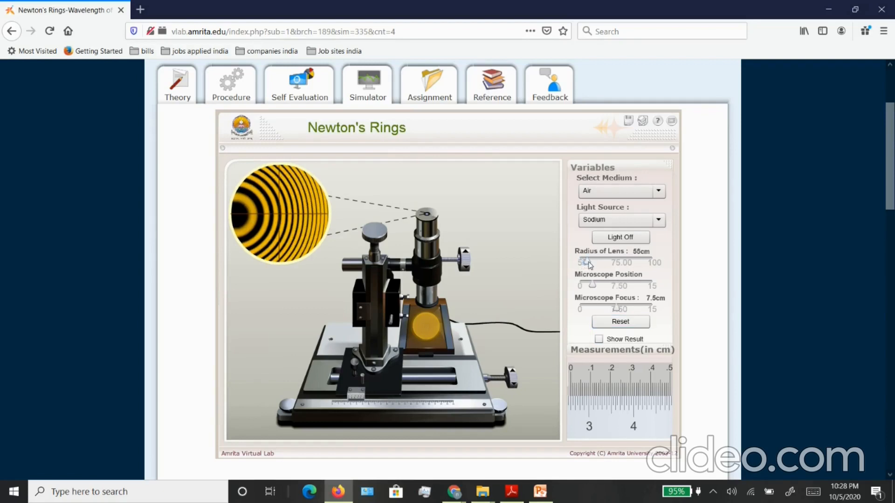
left_click_drag(586, 263, 598, 263)
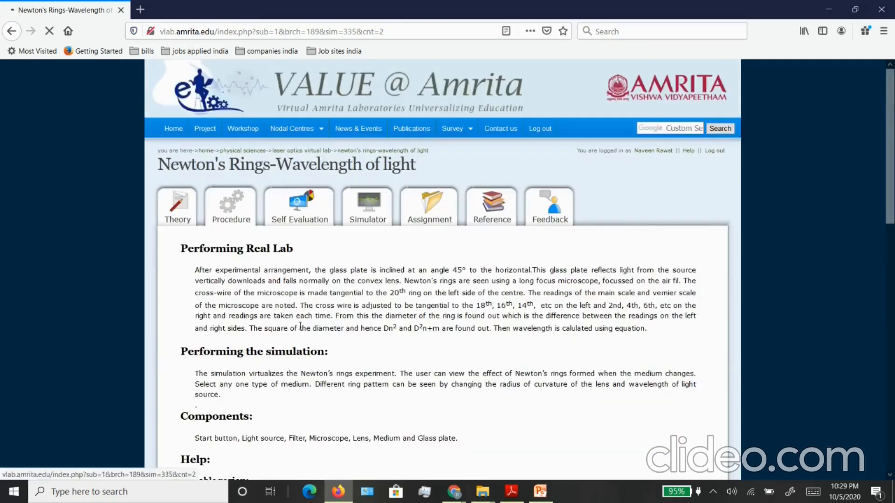
Step: Scroll the Procedure page down to the empty observation table for ring order, readings and diameters
scroll("down", 3)
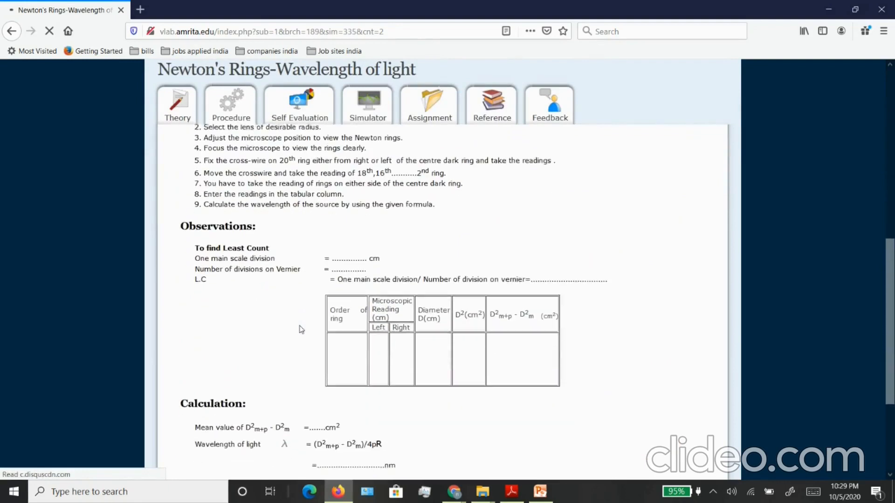
scroll("down", 3)
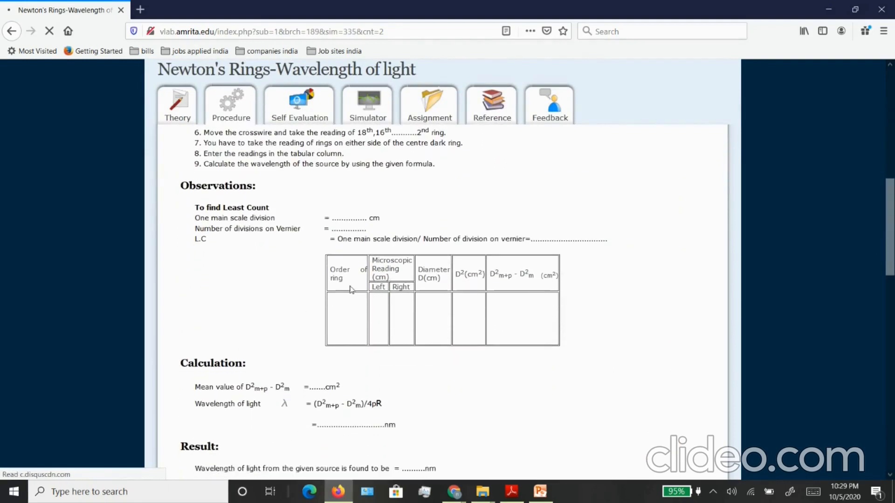